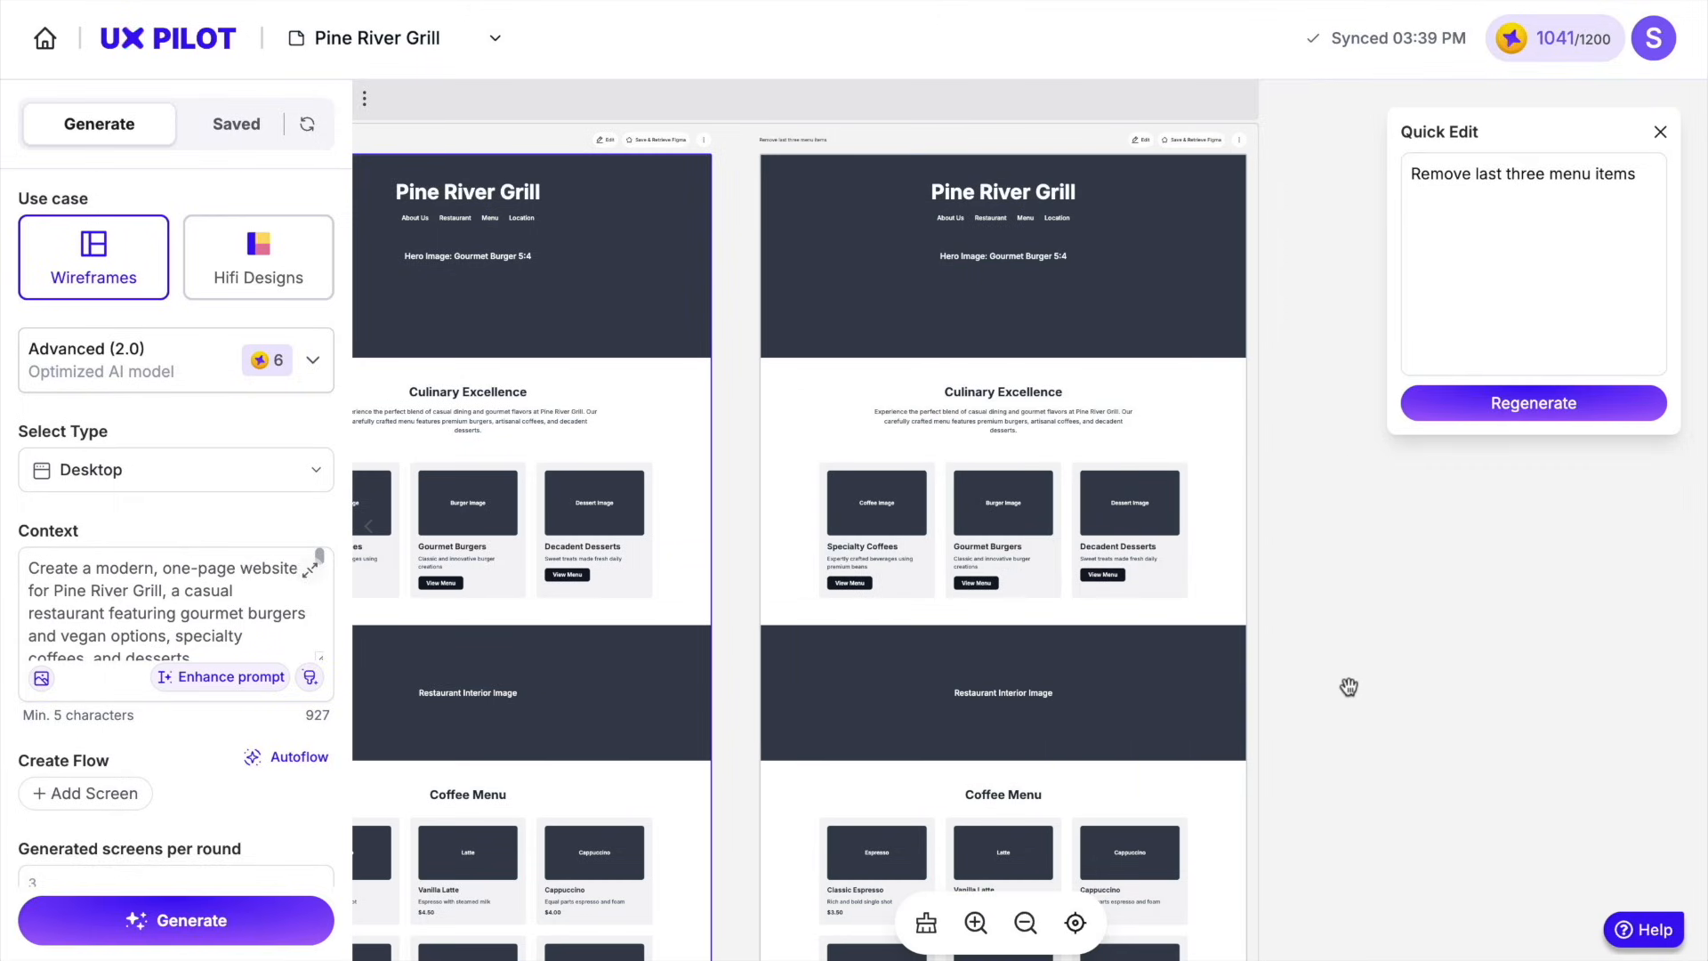
Switch UX Pilot to Hifi Designs and scroll the photographed Pine River Grill screen
scroll(down, 3)
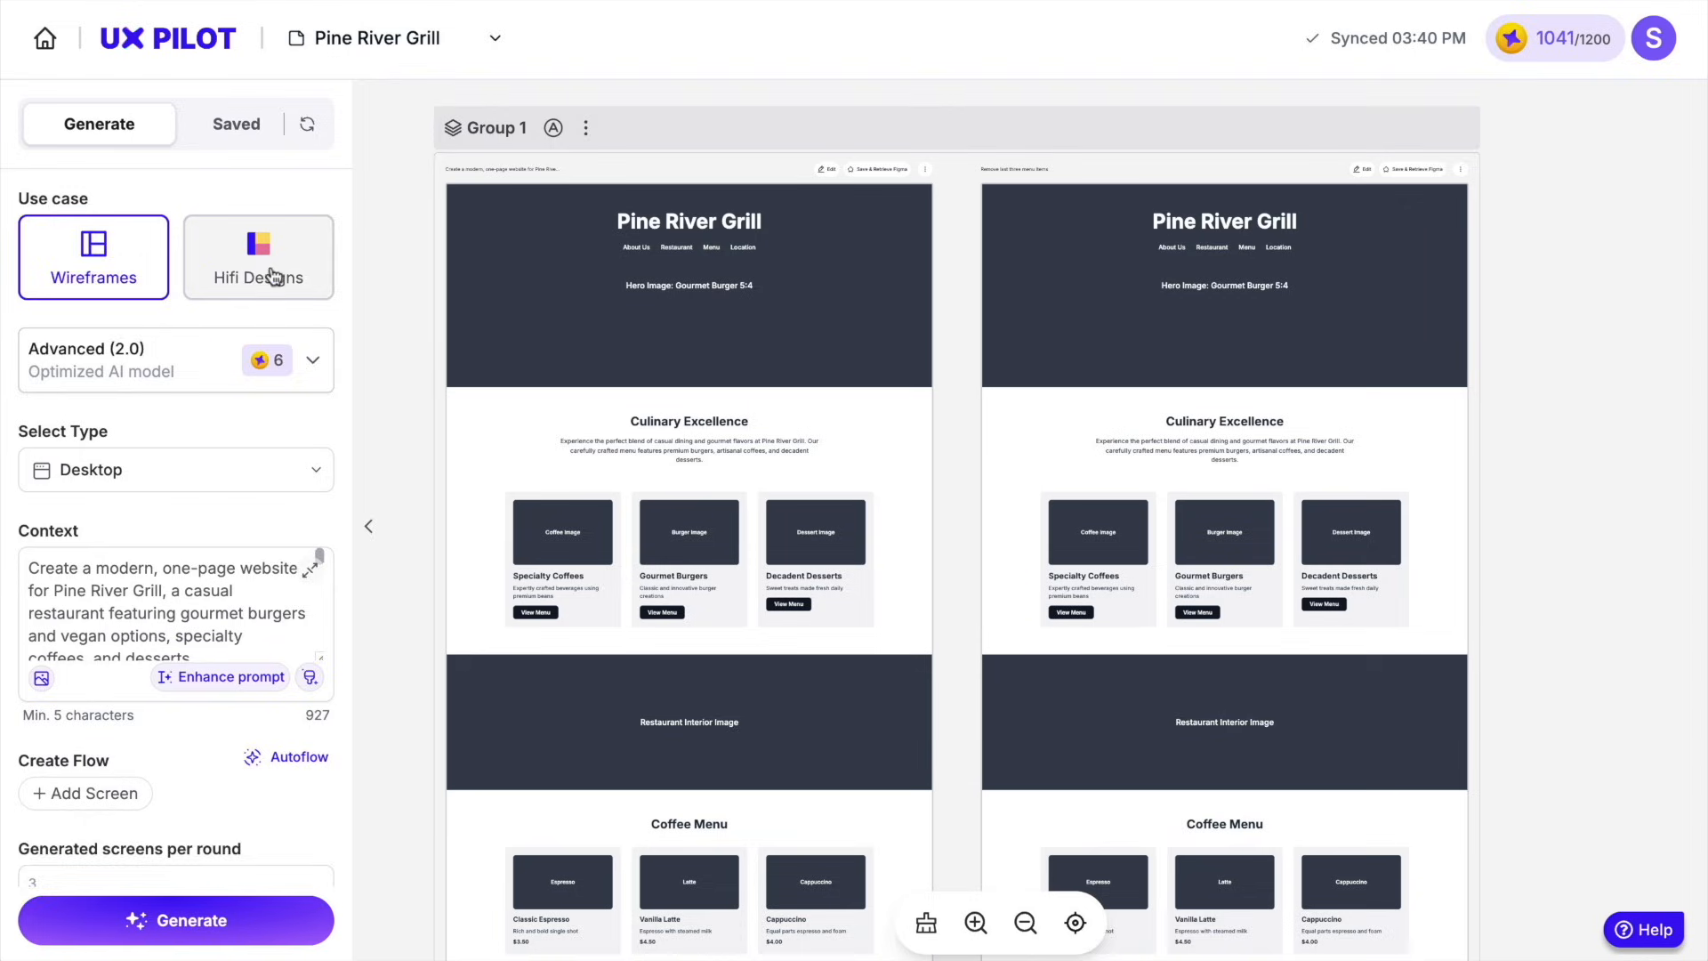
click(258, 256)
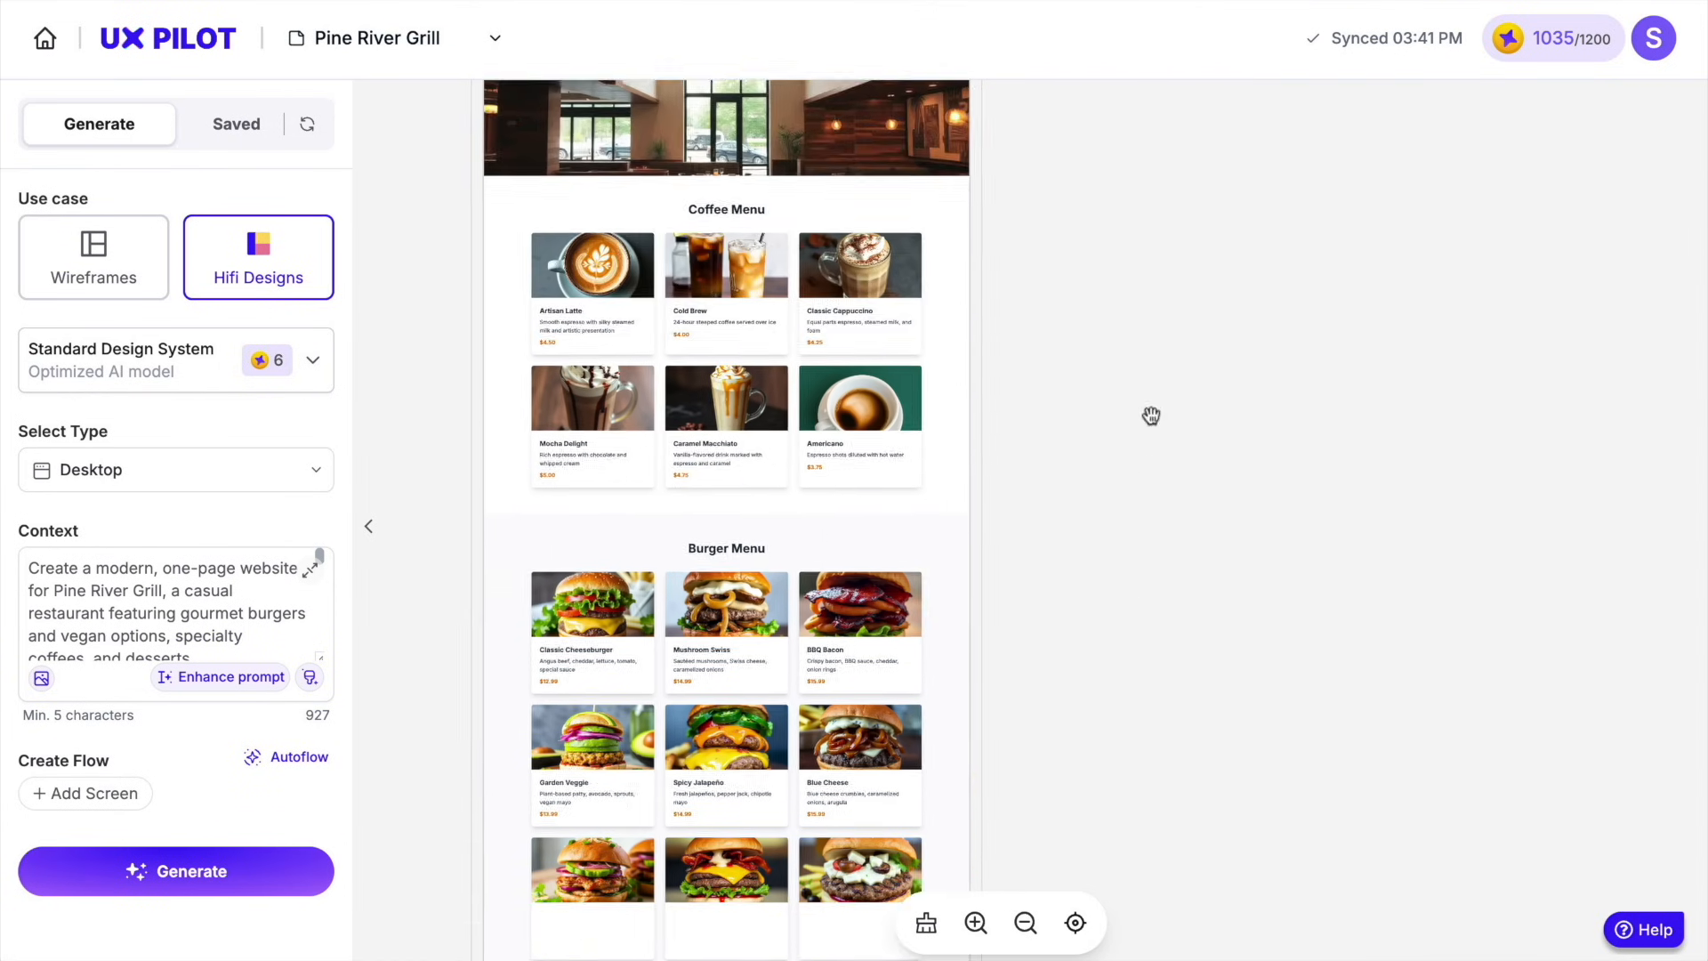
scroll(down, 3)
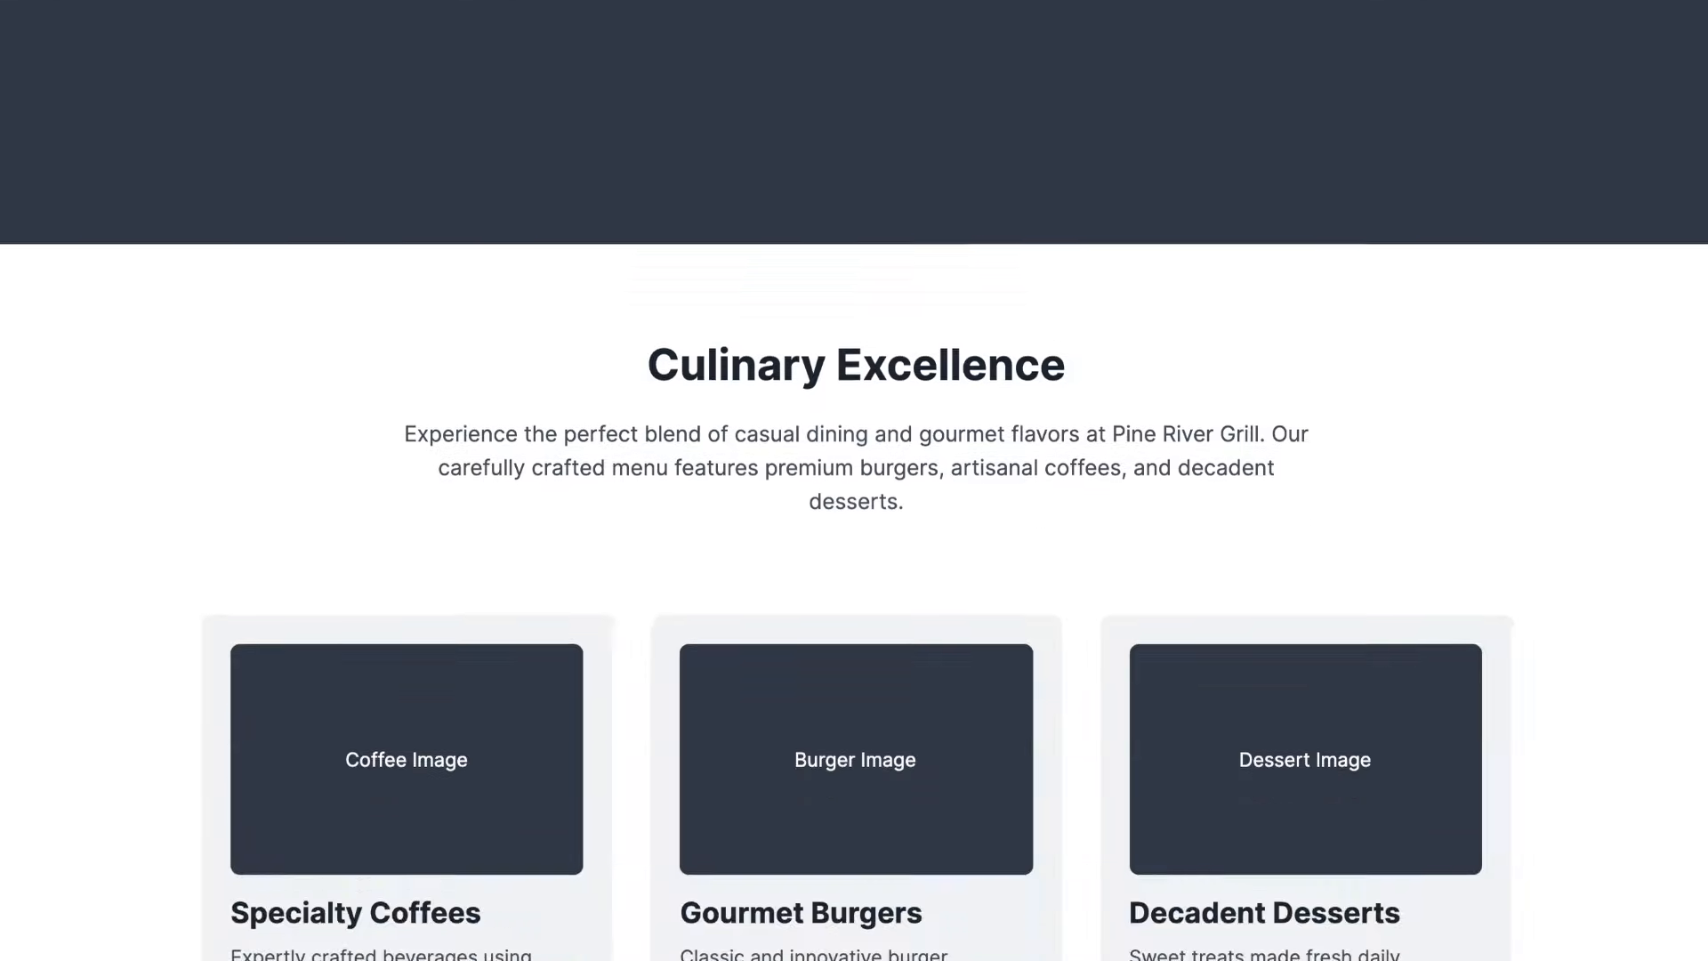
Scroll the hero layout grid to Hero Section 28 and start renaming its class
scroll(down, 3)
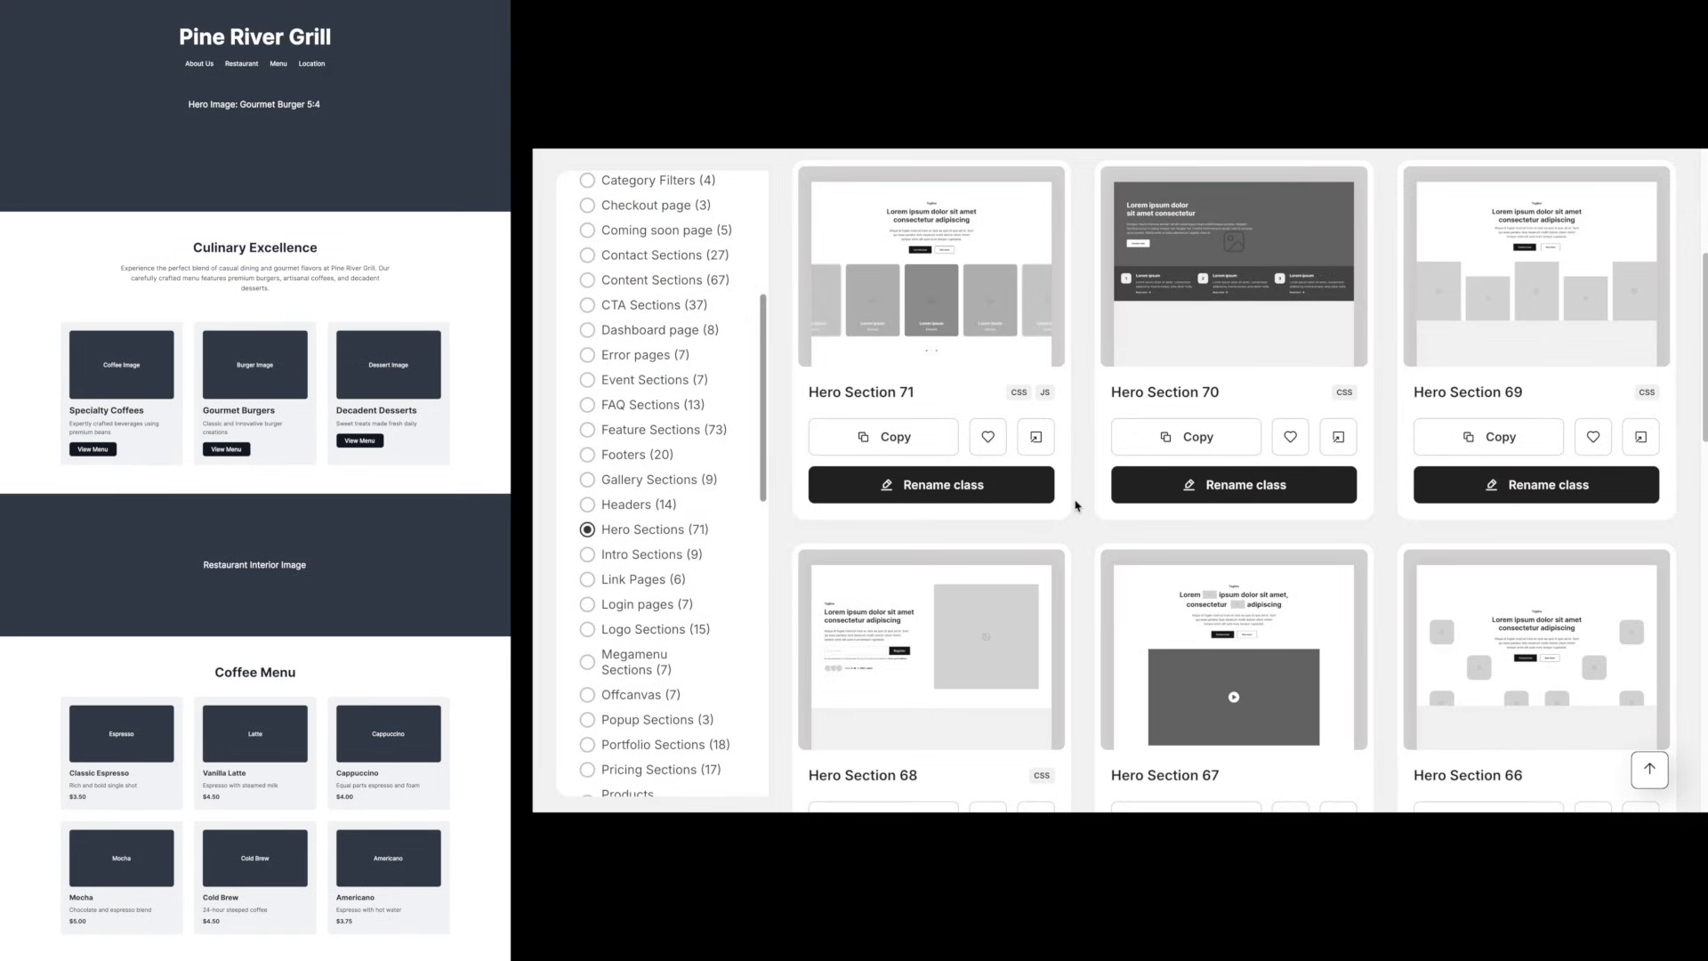
scroll(down, 3)
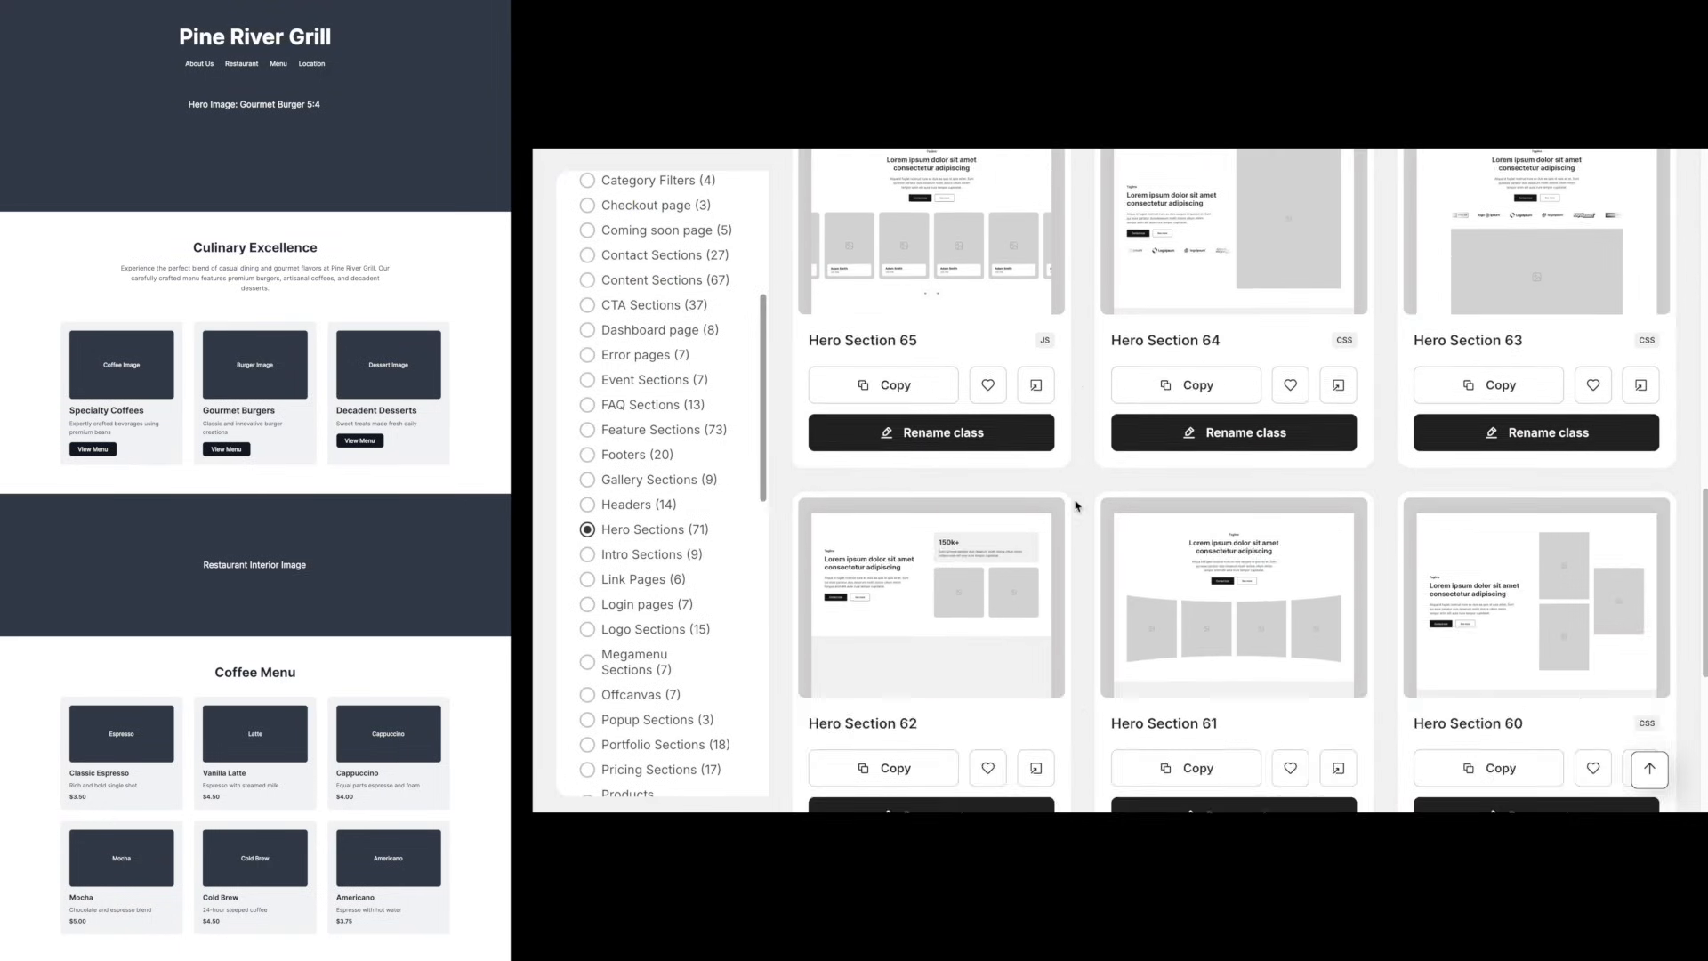
scroll(down, 3)
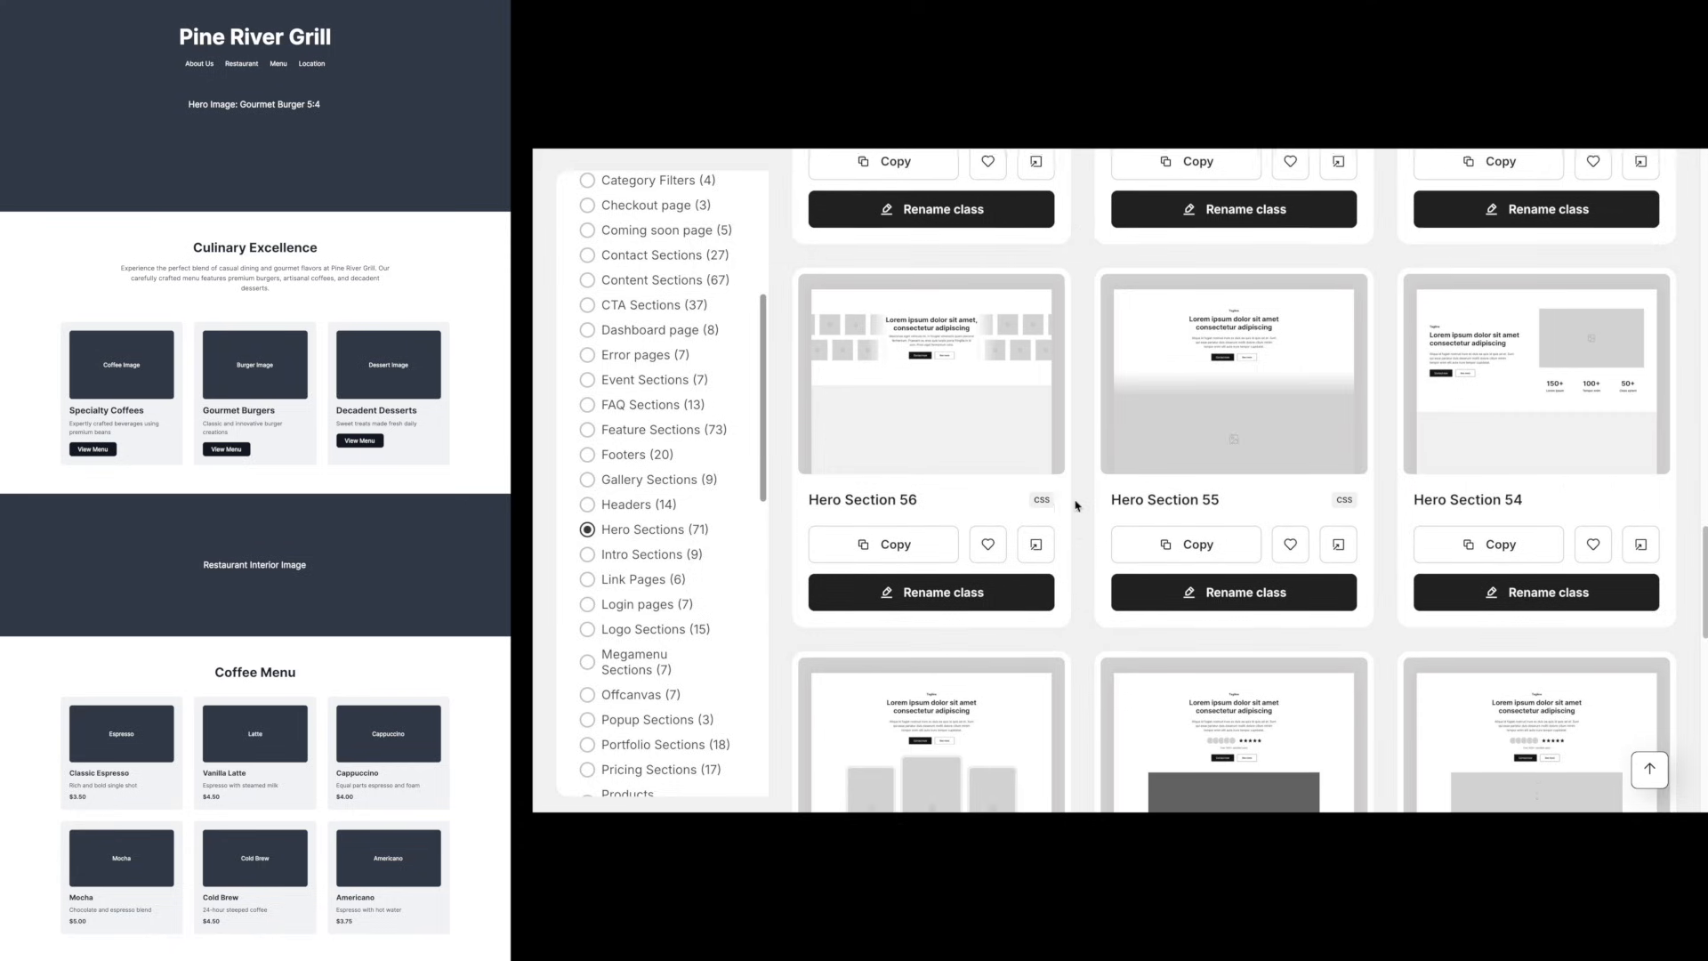
scroll(down, 3)
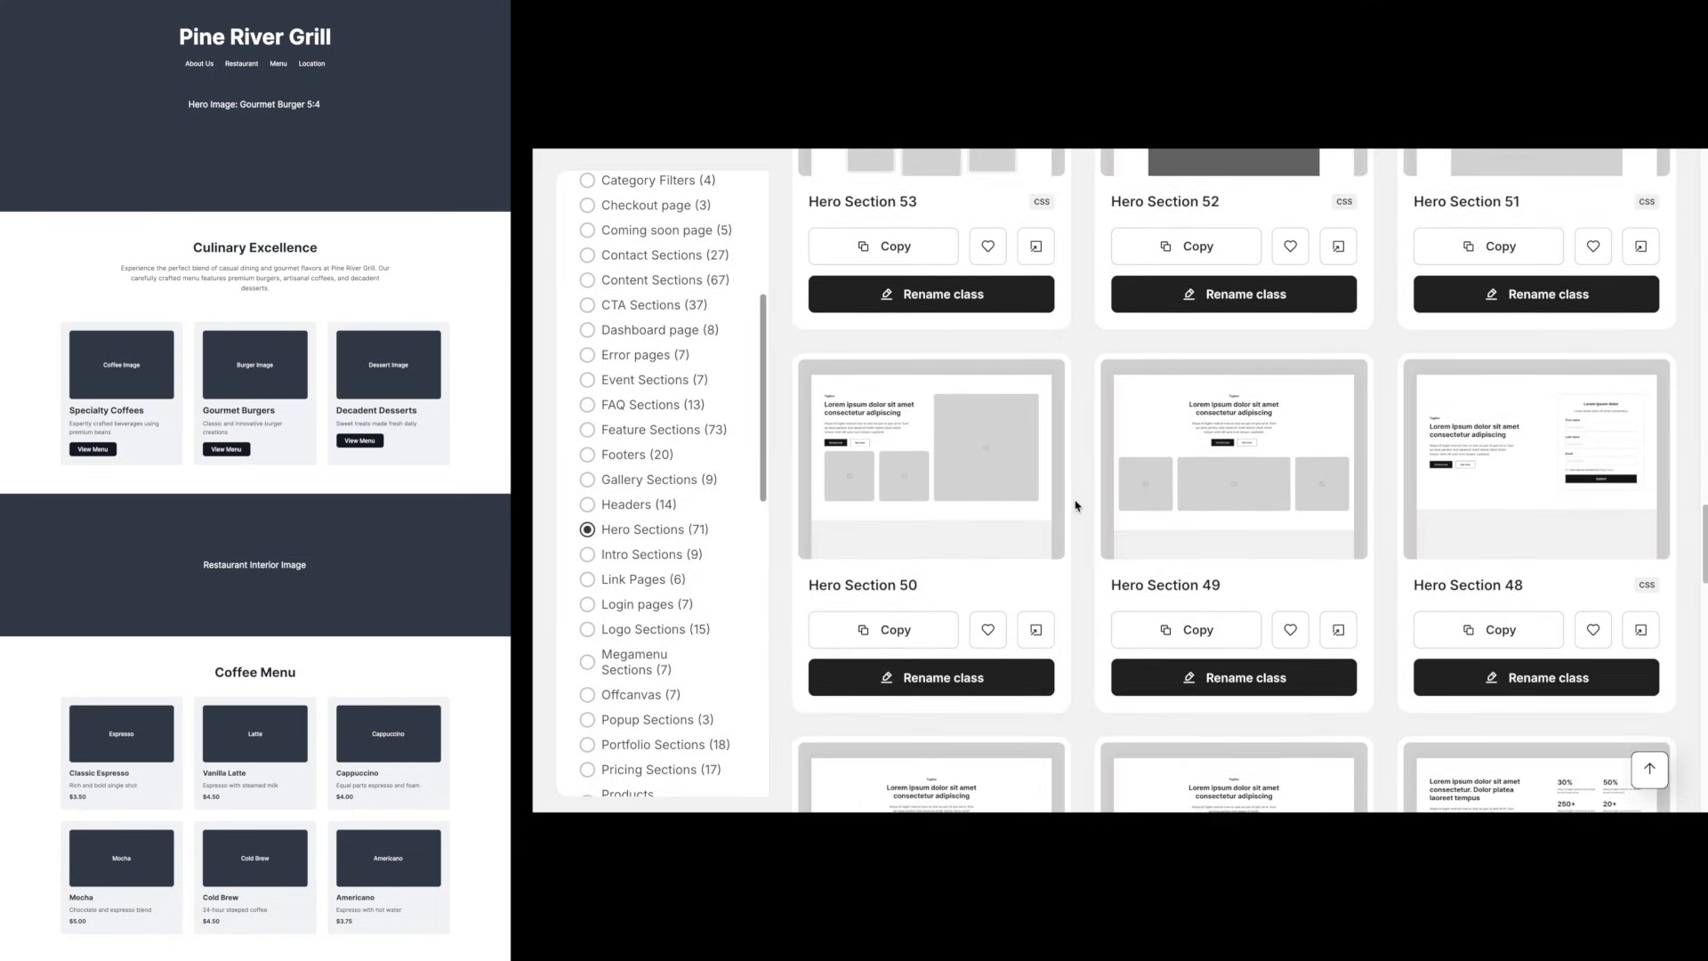
scroll(down, 3)
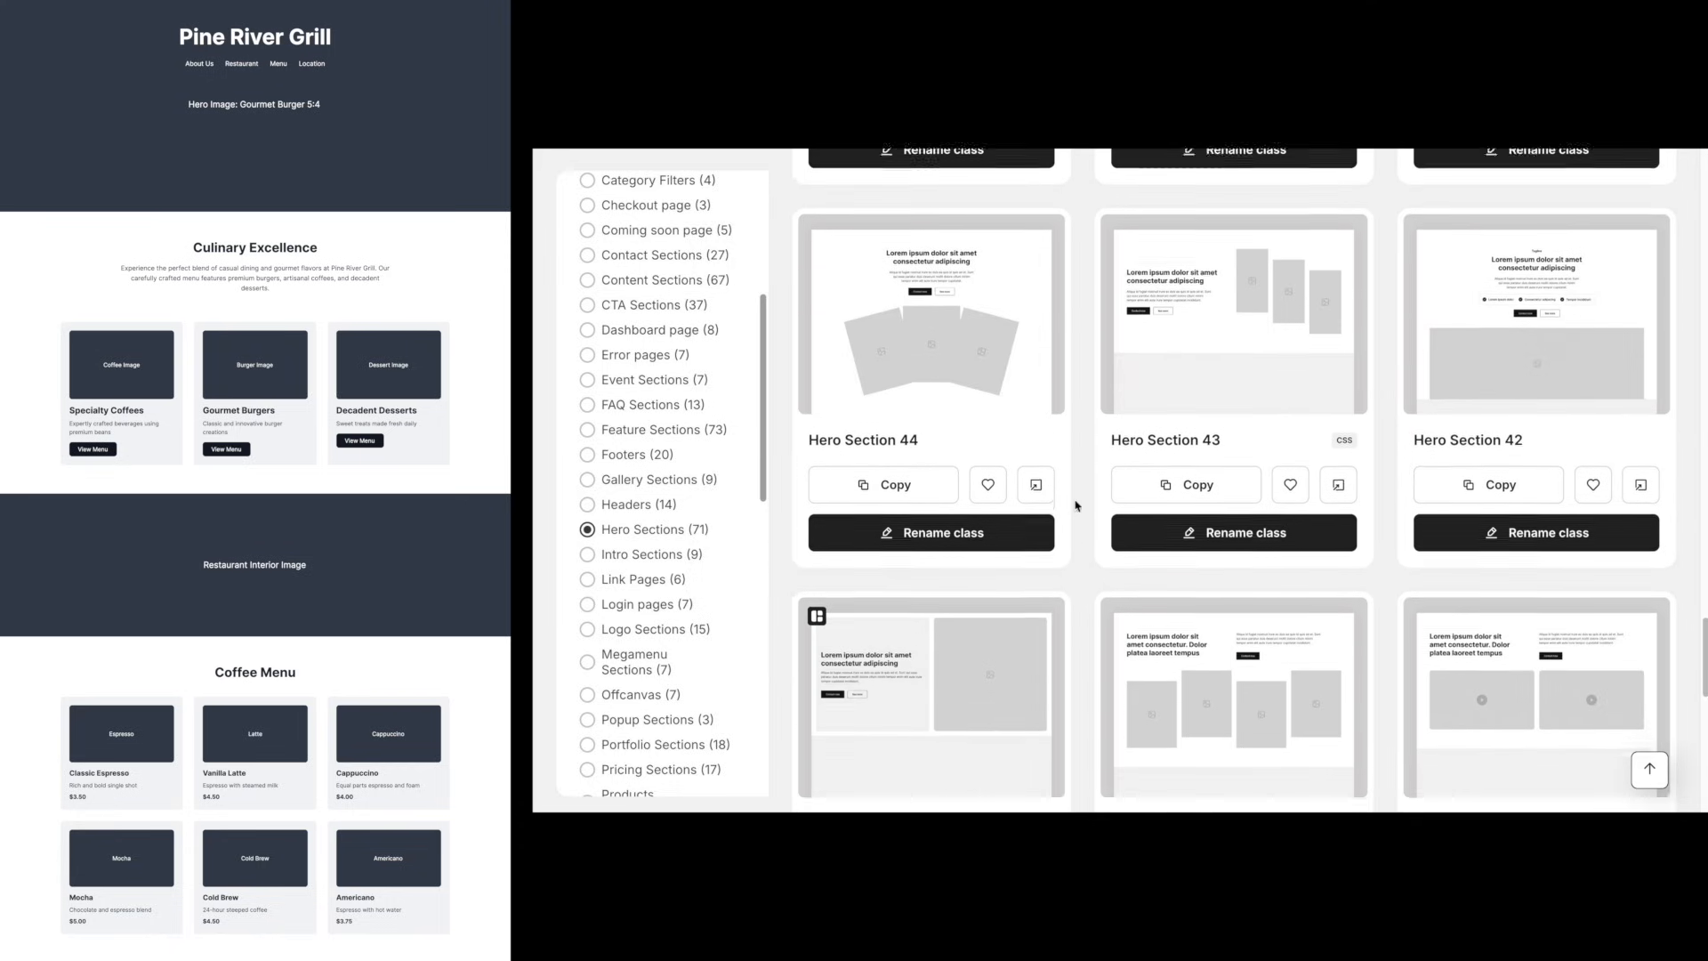
scroll(down, 3)
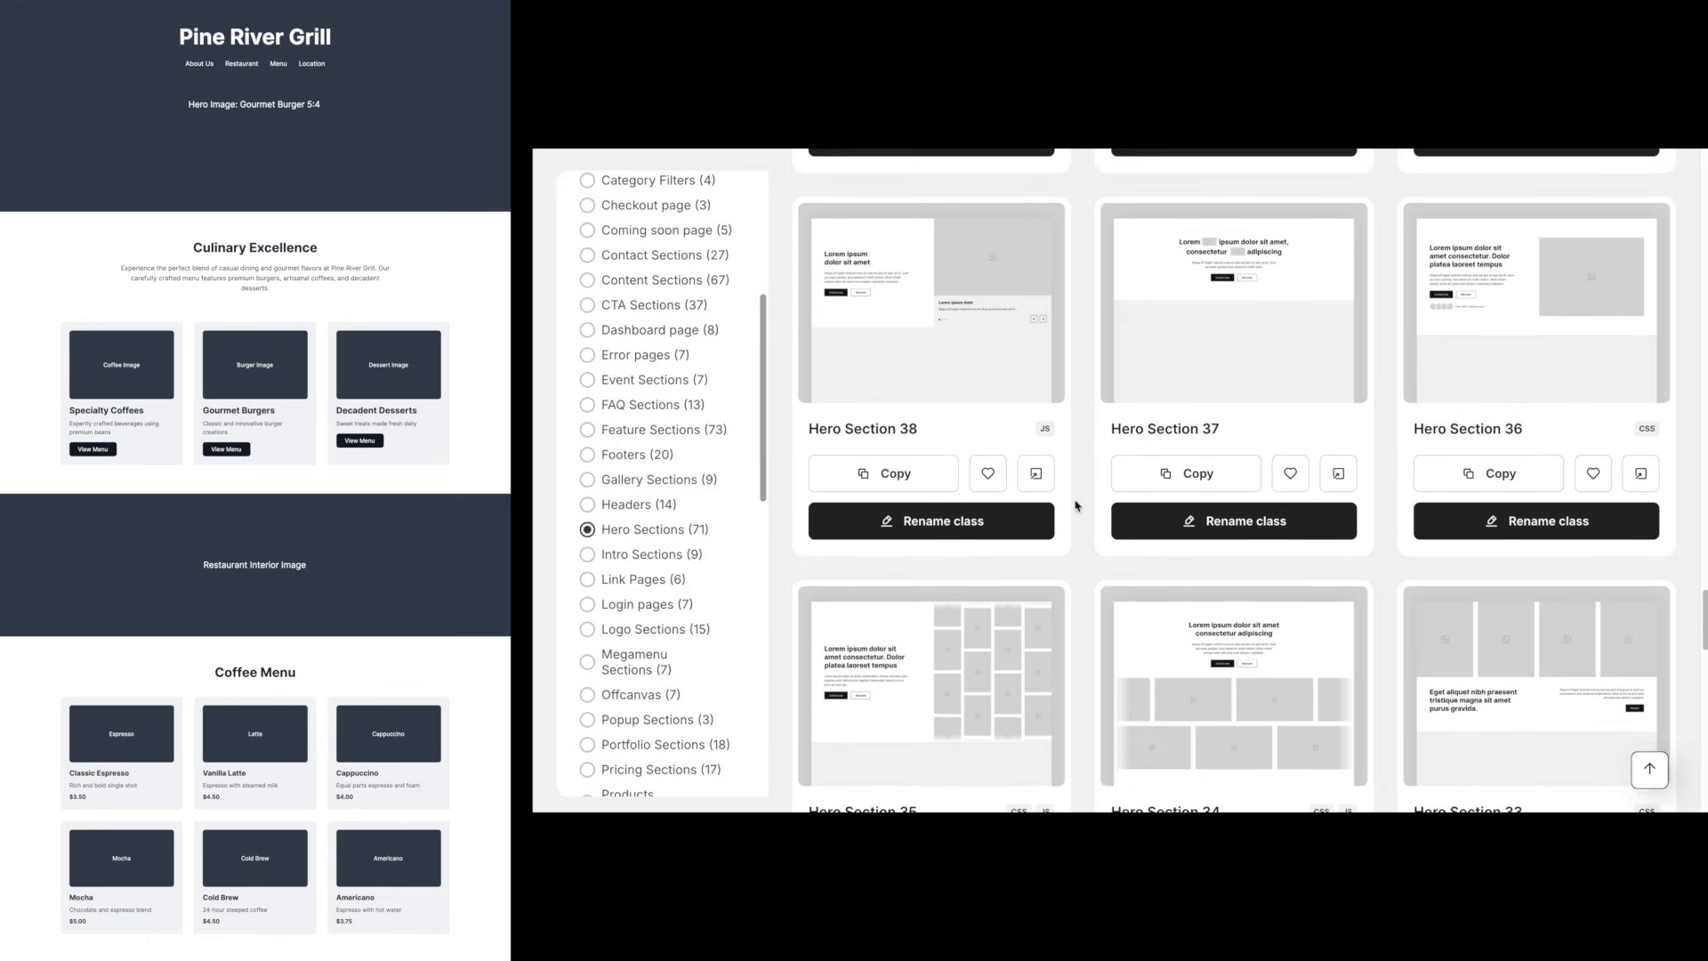
scroll(down, 3)
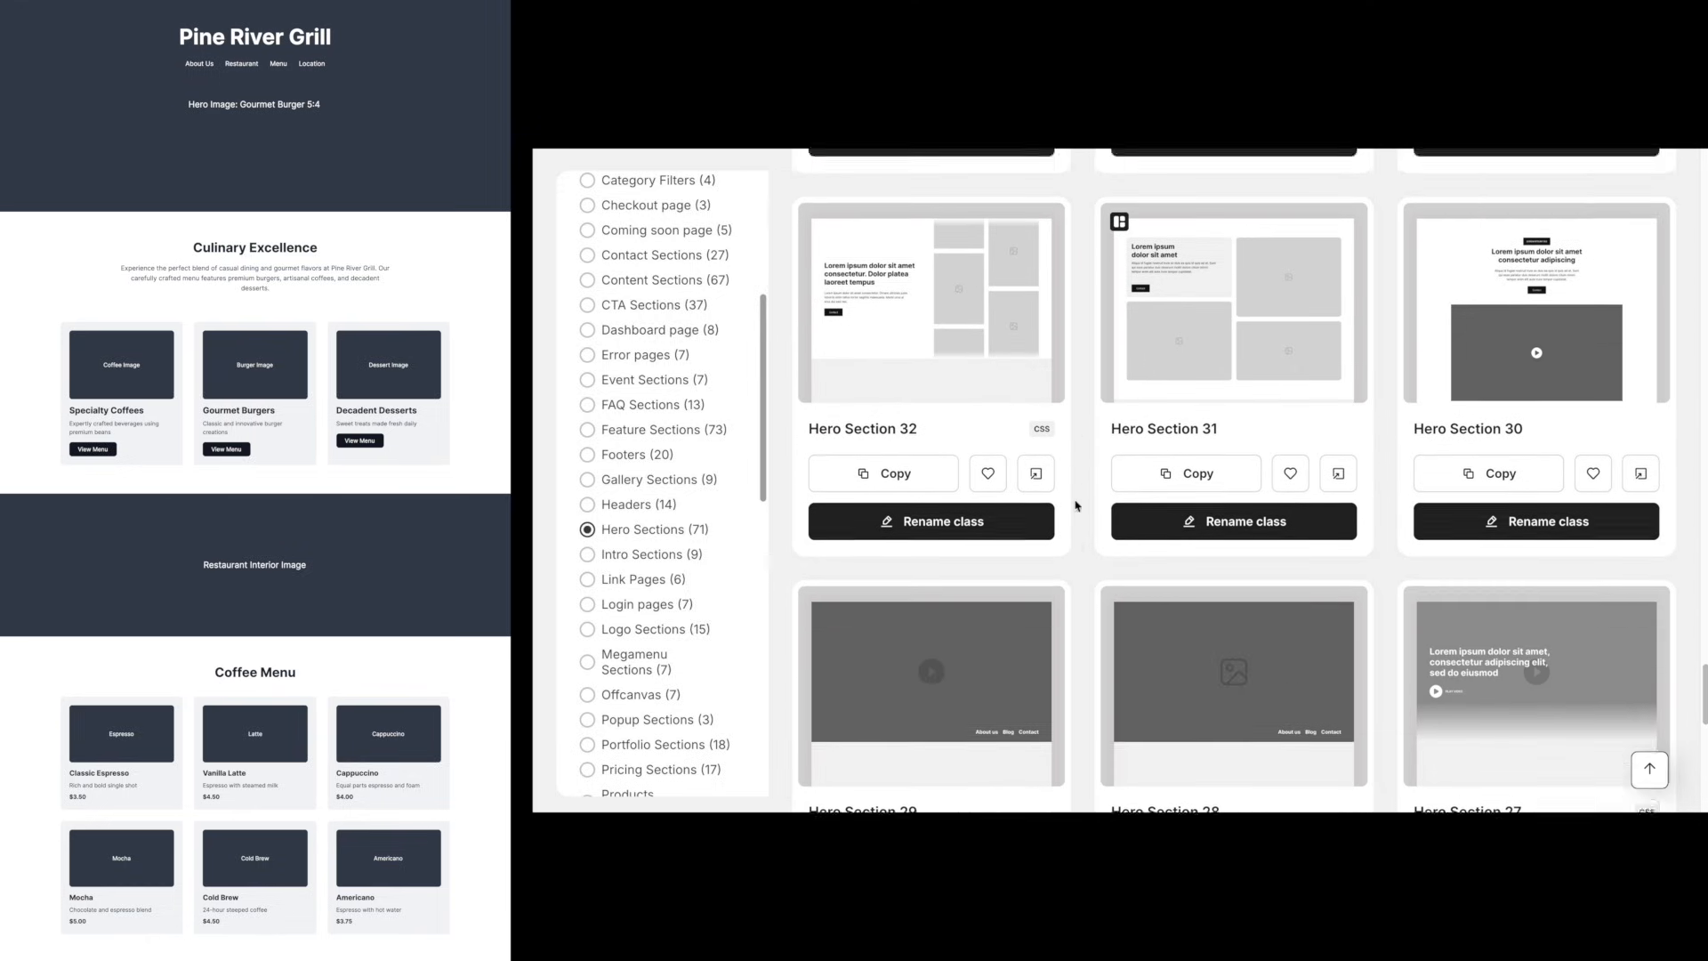
scroll(down, 3)
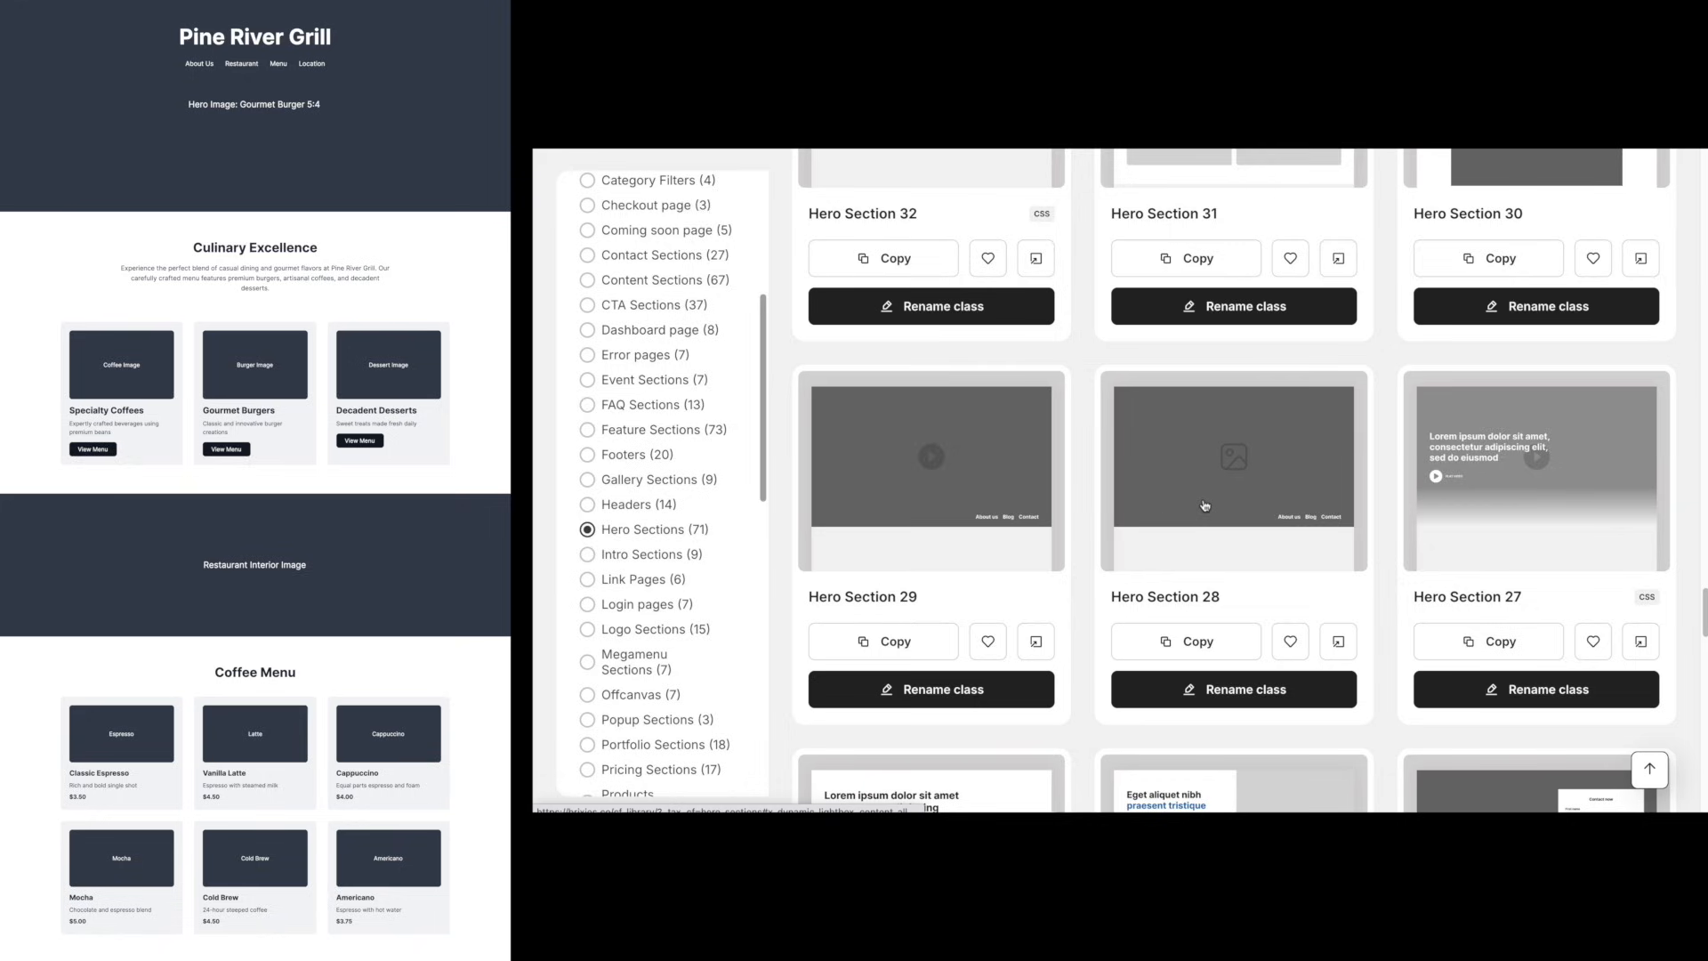
mouse_move(1195, 532)
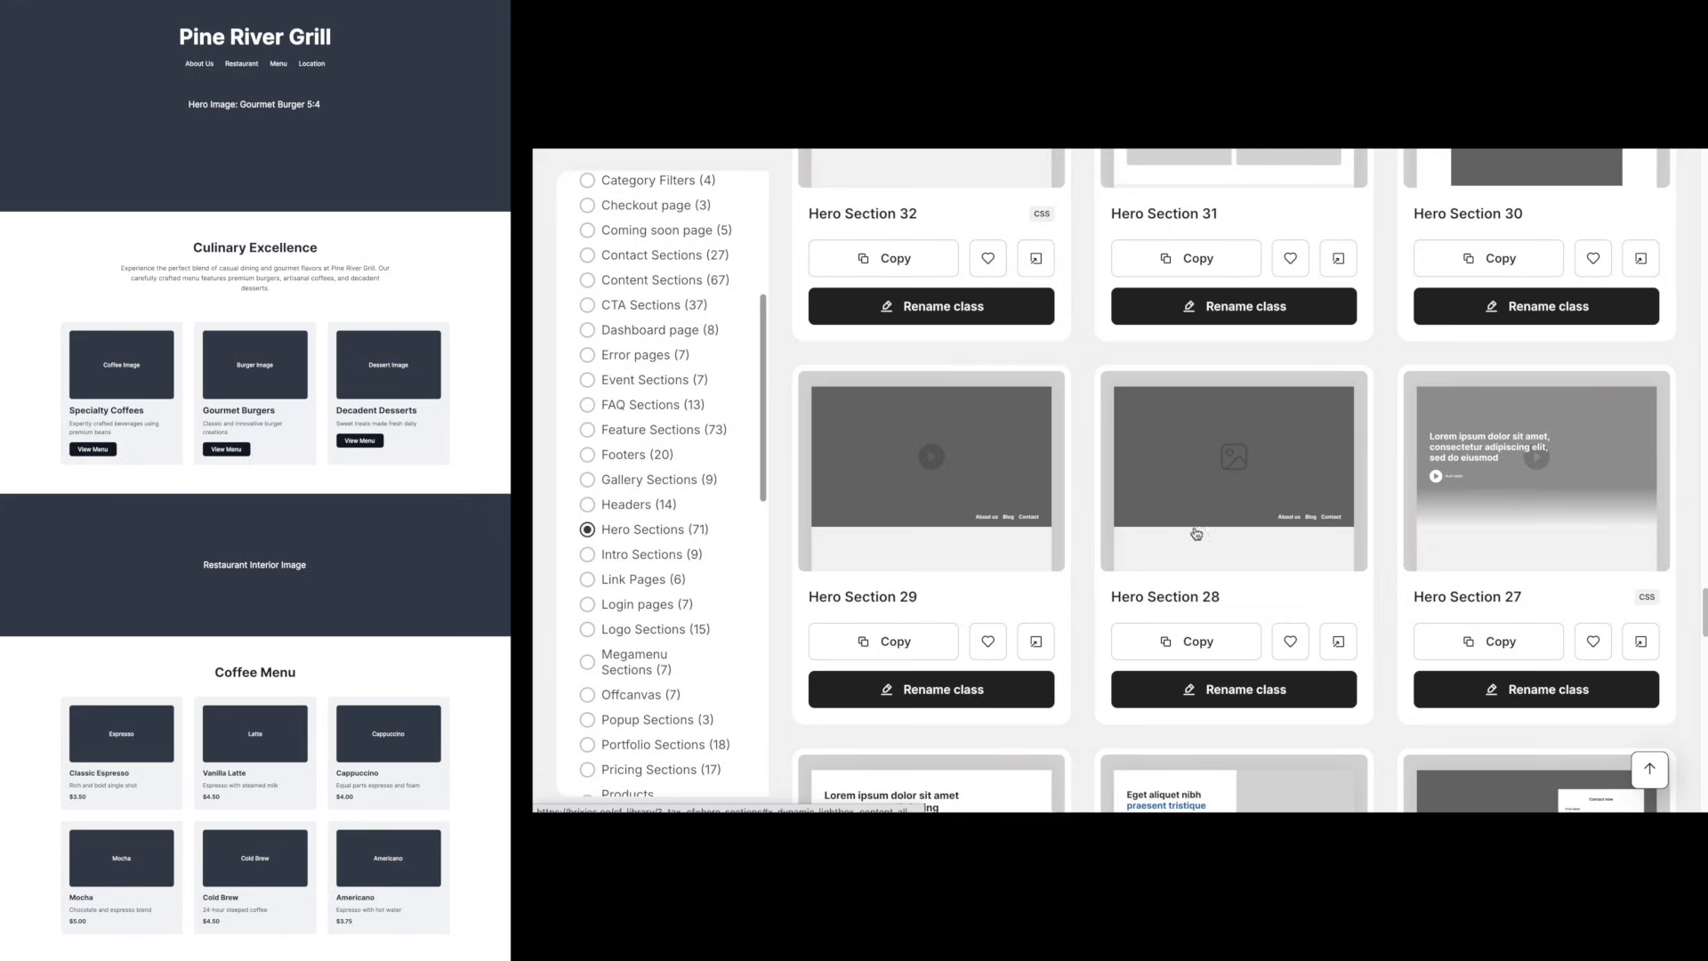
click(1233, 691)
text(prgr-hero)
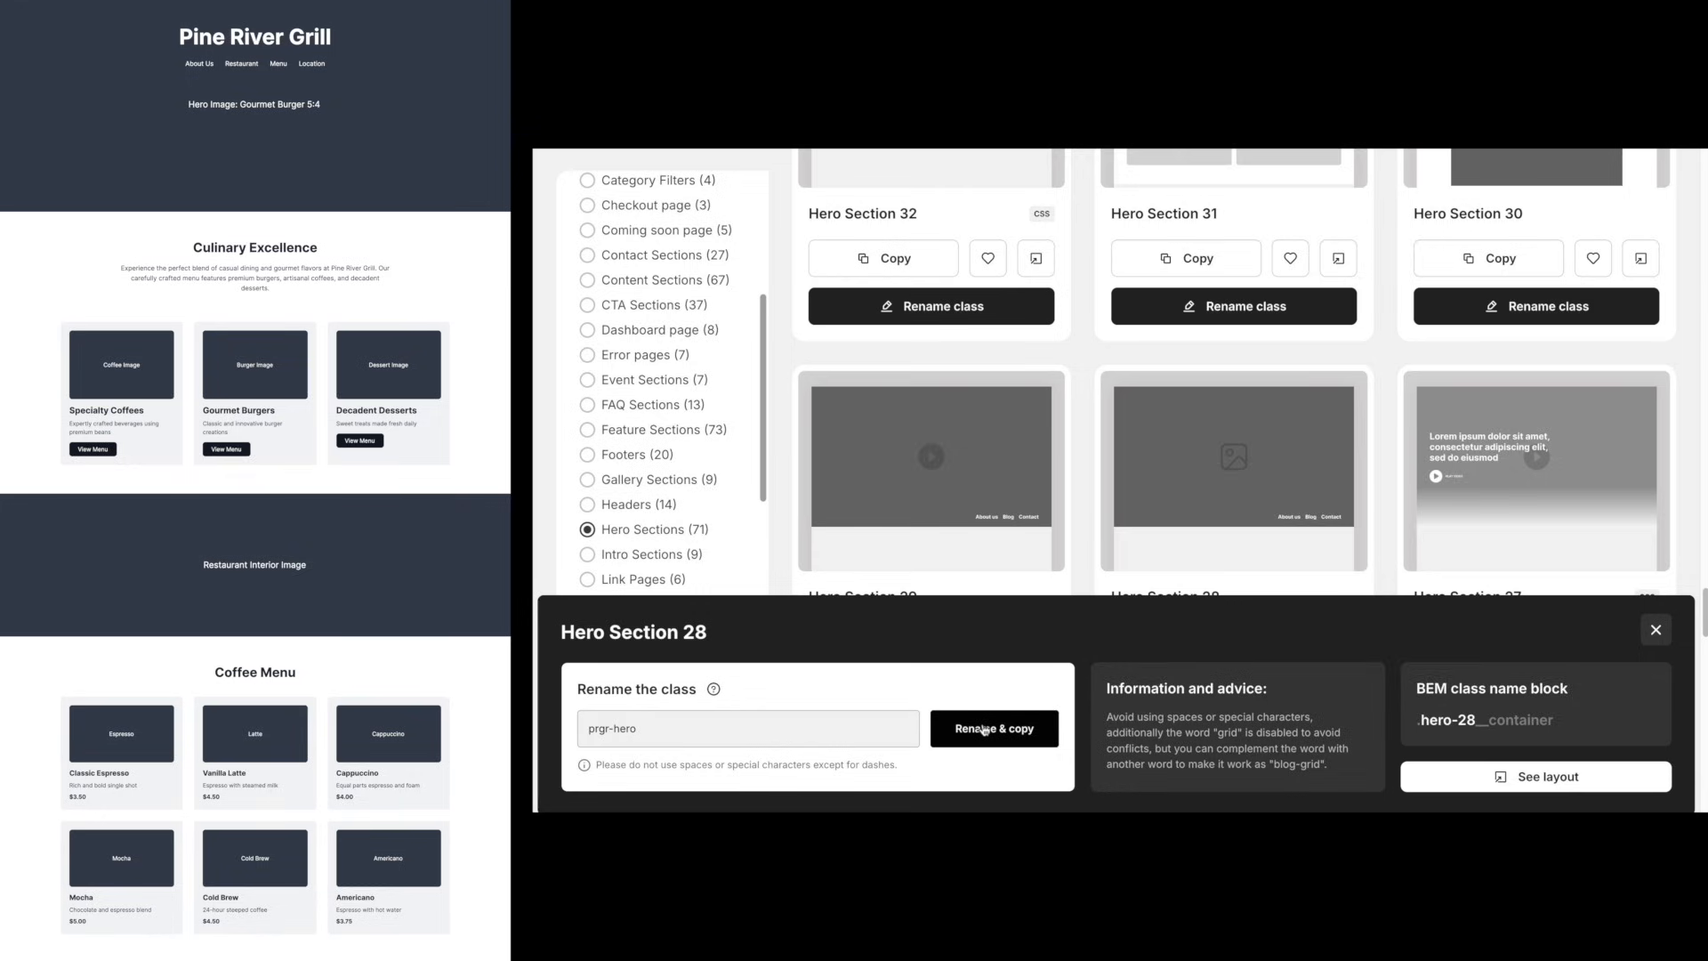
Rename and copy the hero as prgr-hero, then browse Content Sections for a features layout
click(993, 728)
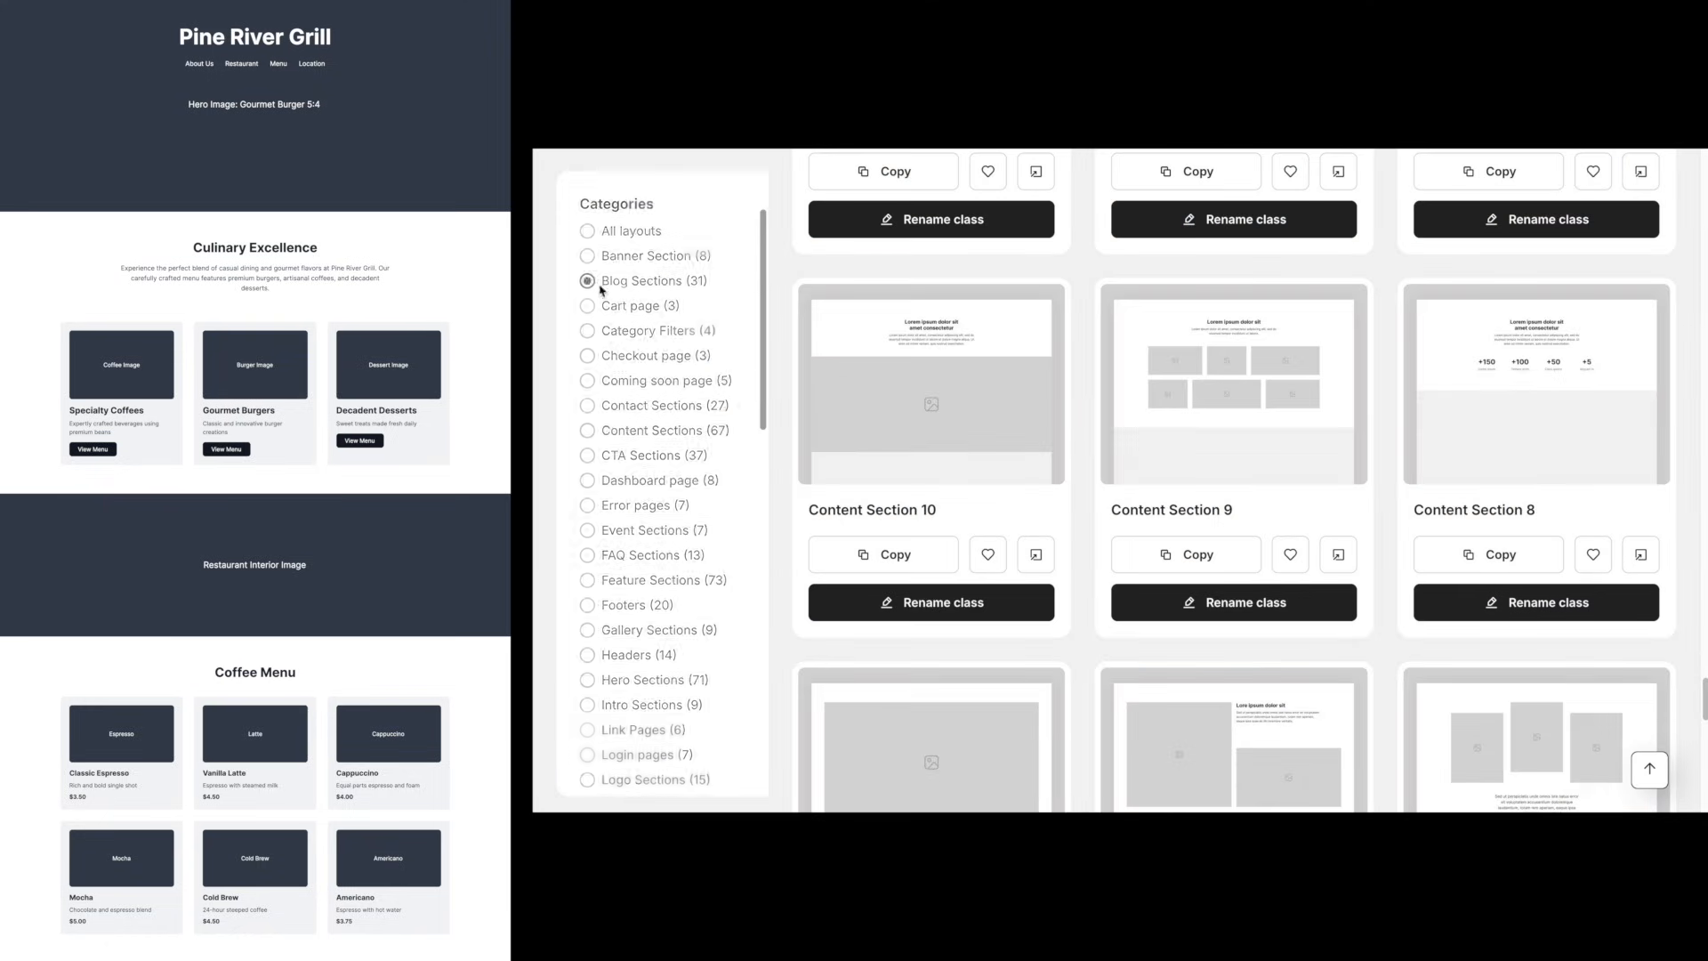
scroll(down, 3)
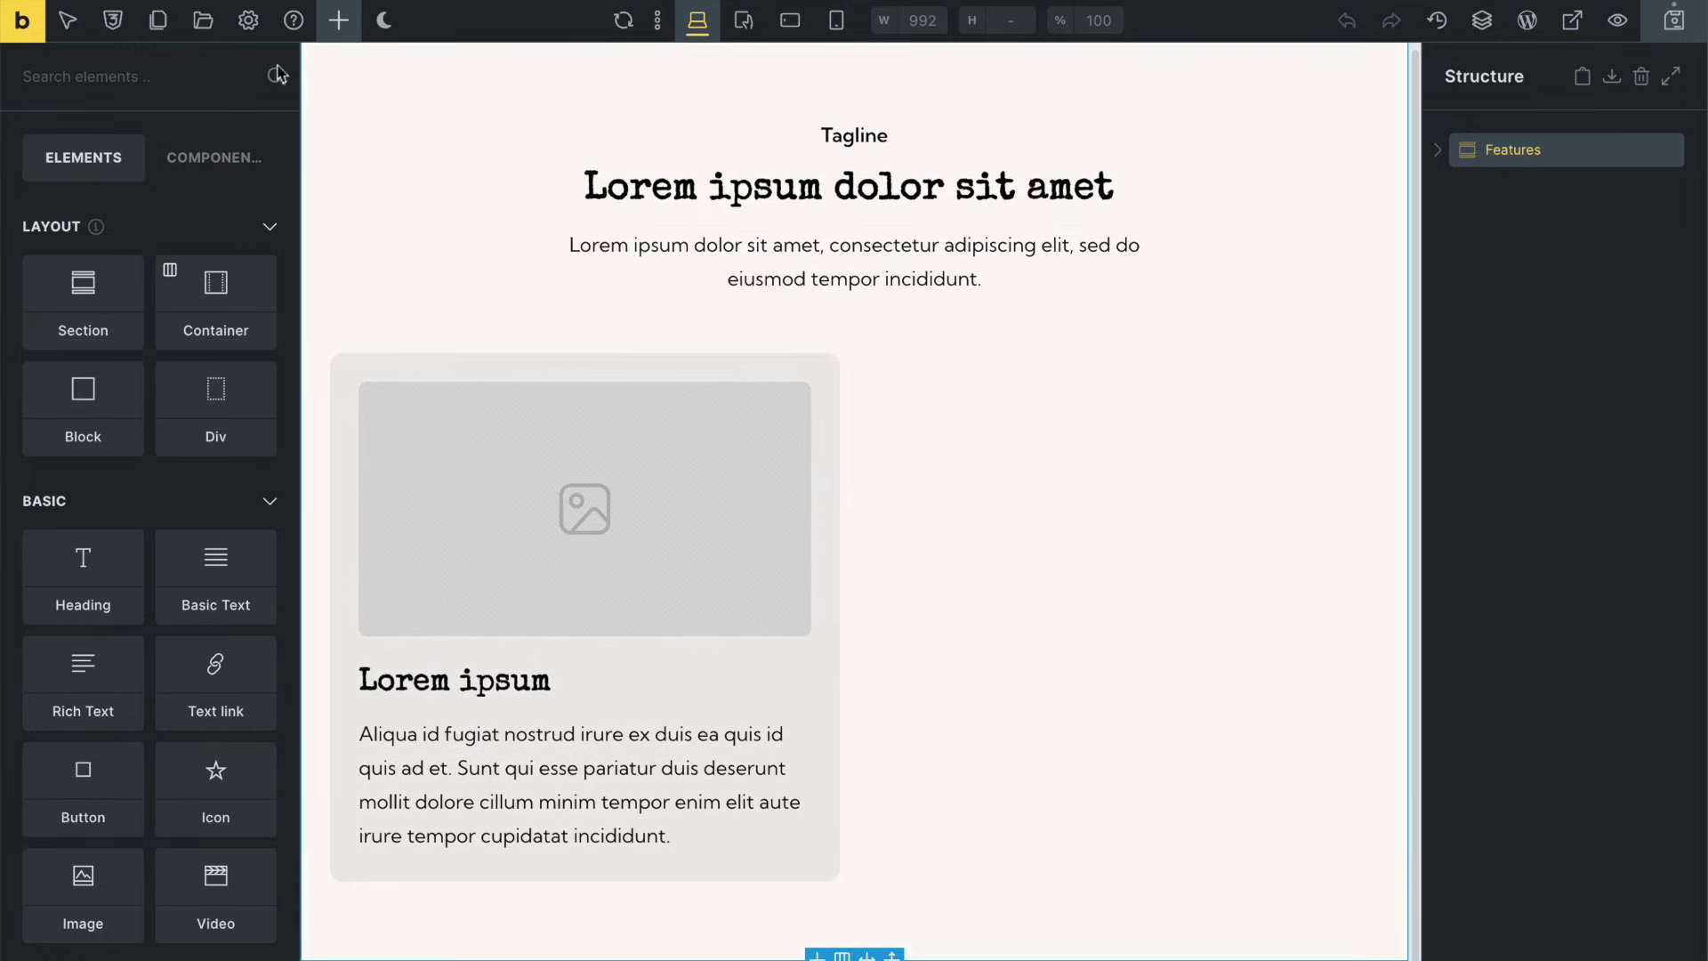
Leave the builder for CoreFramework's Typography settings with the 16–18 px base scale
click(248, 22)
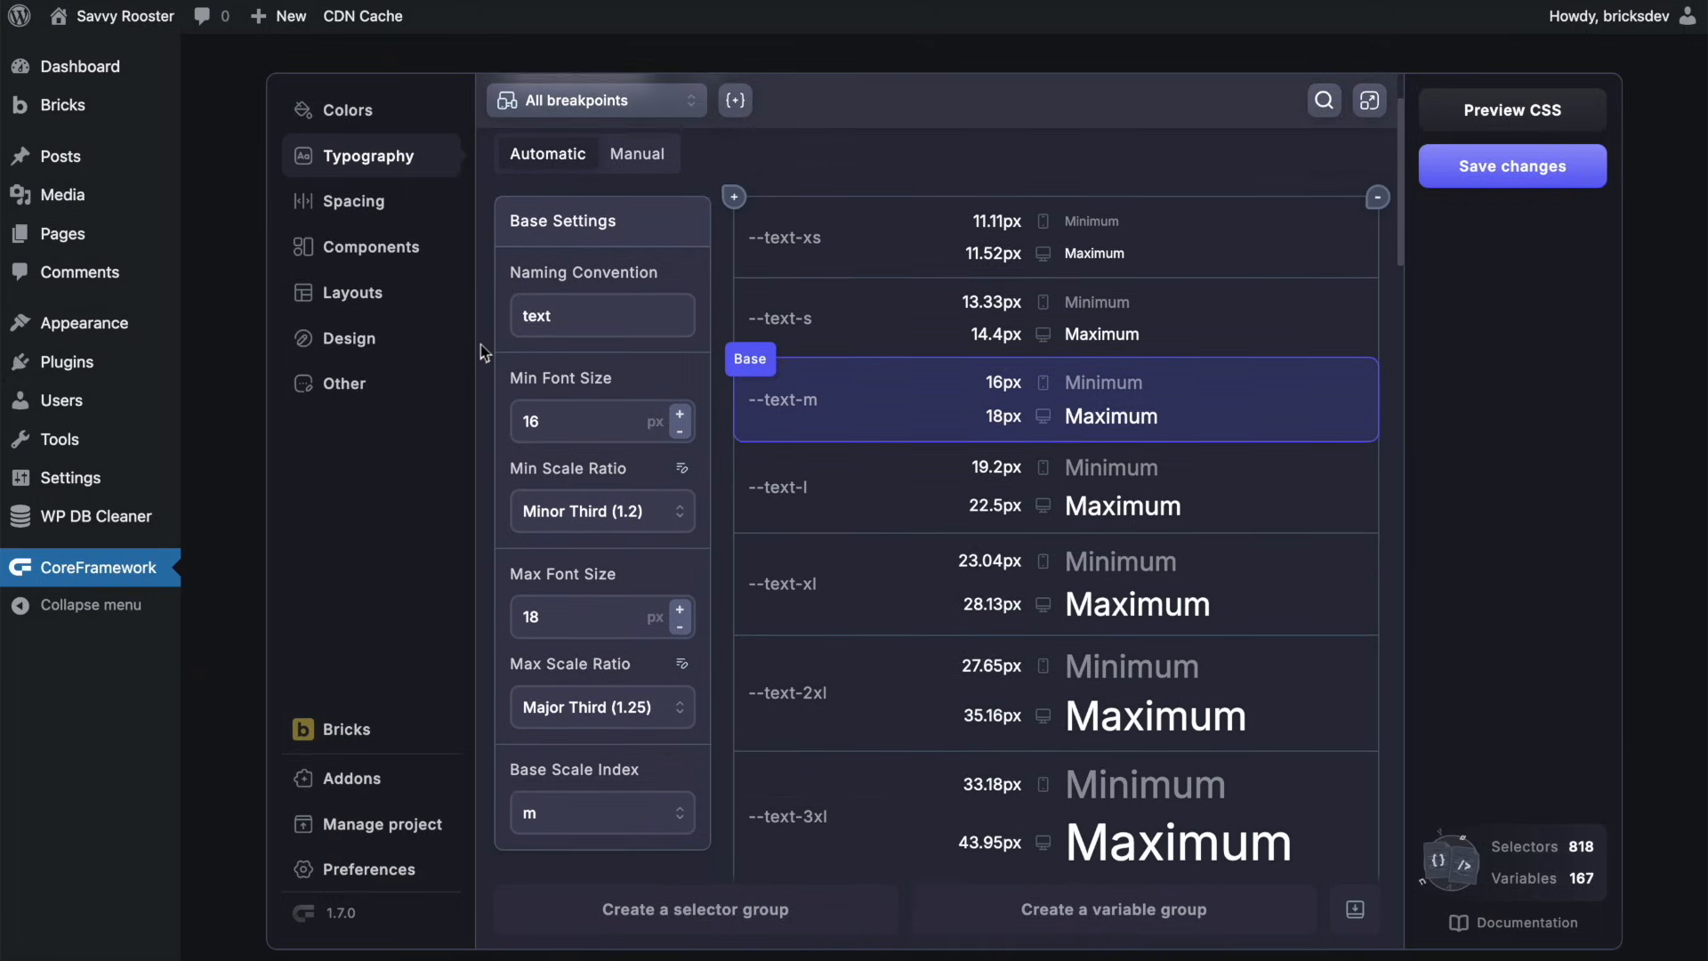
Review the typography scale, then the Spacing scale and the Brand and Background colour variables
scroll(down, 3)
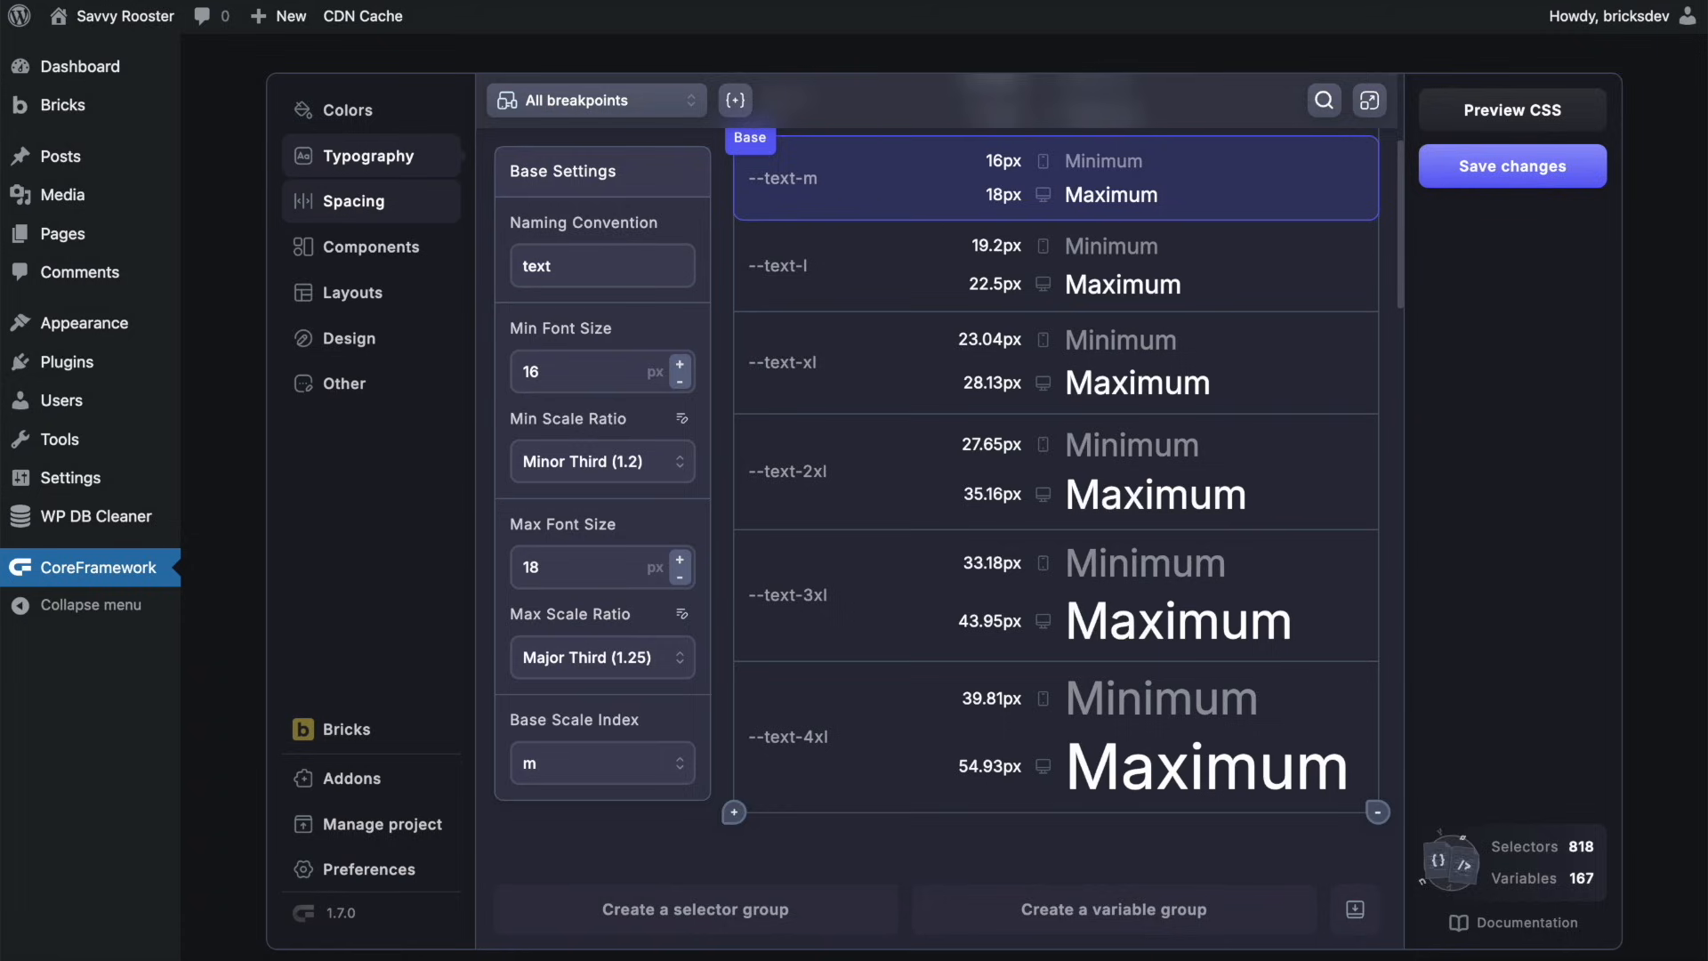
click(352, 199)
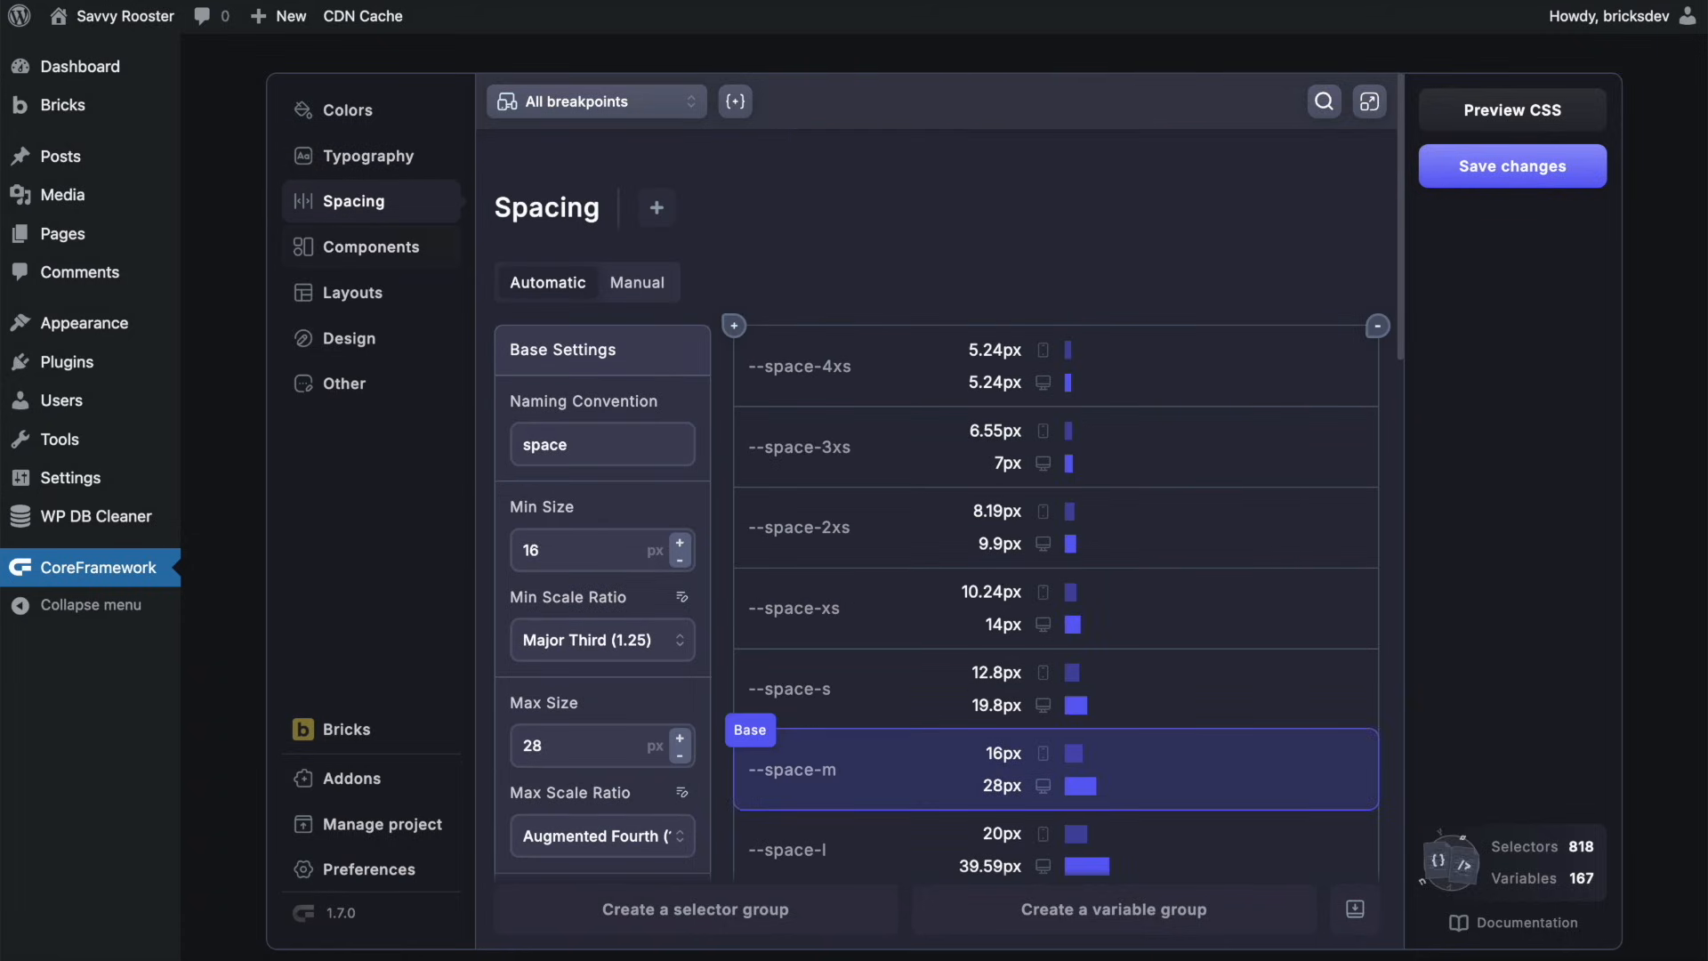
click(347, 110)
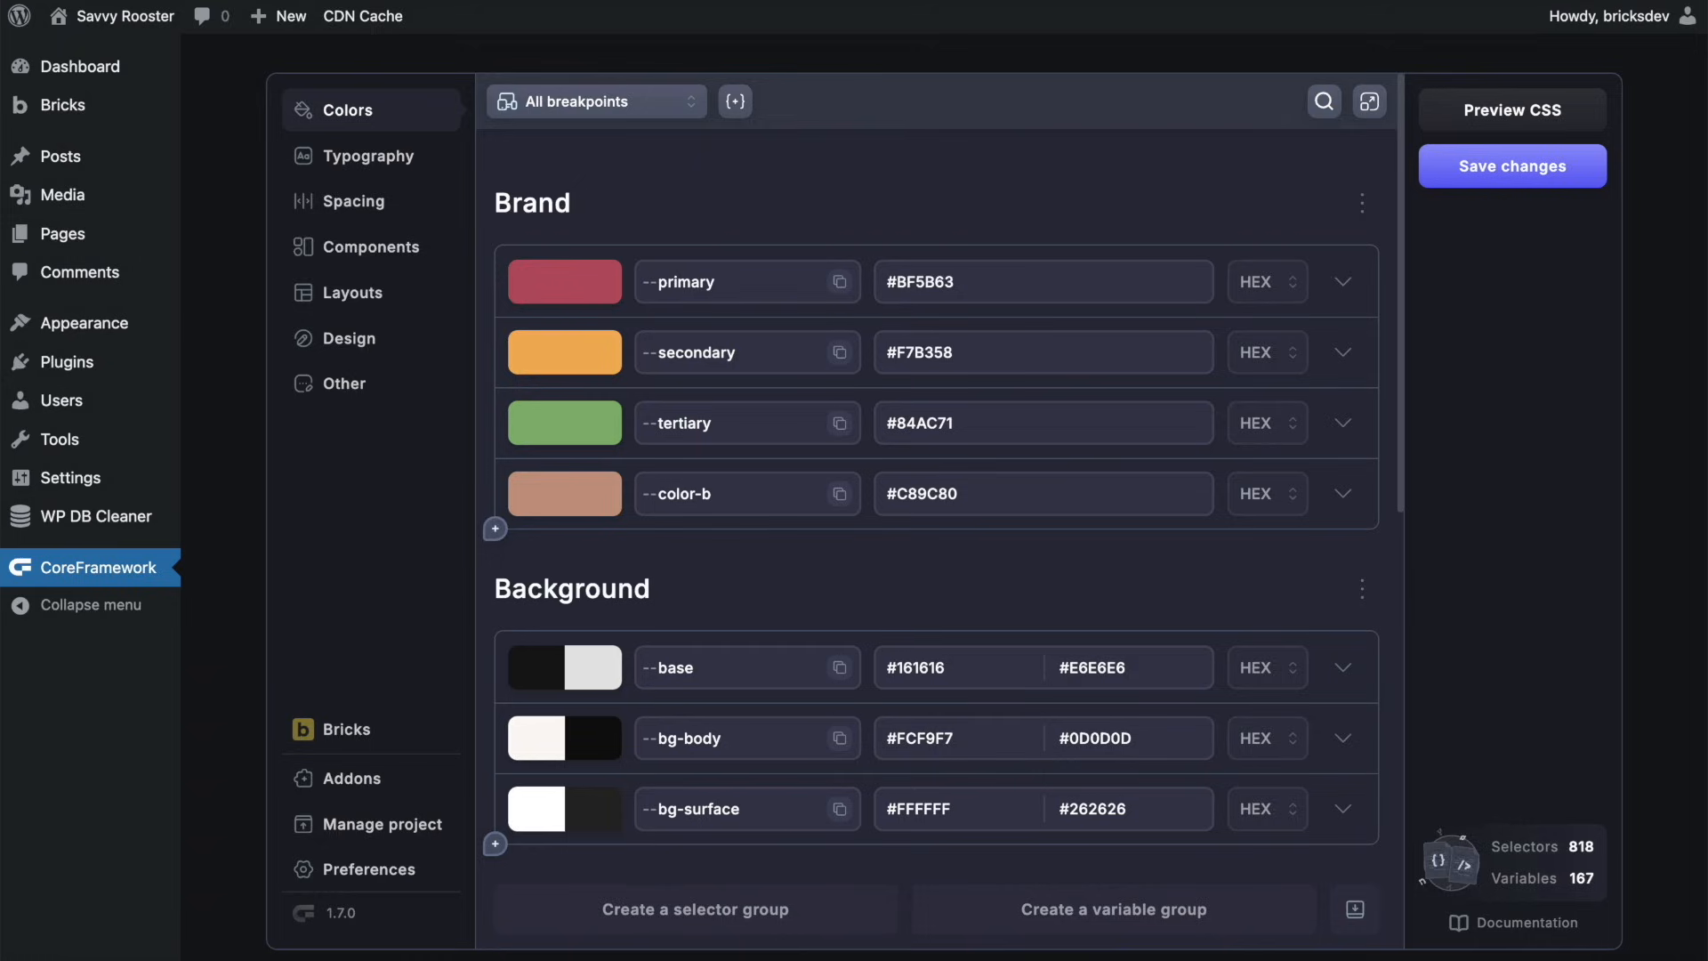
click(352, 292)
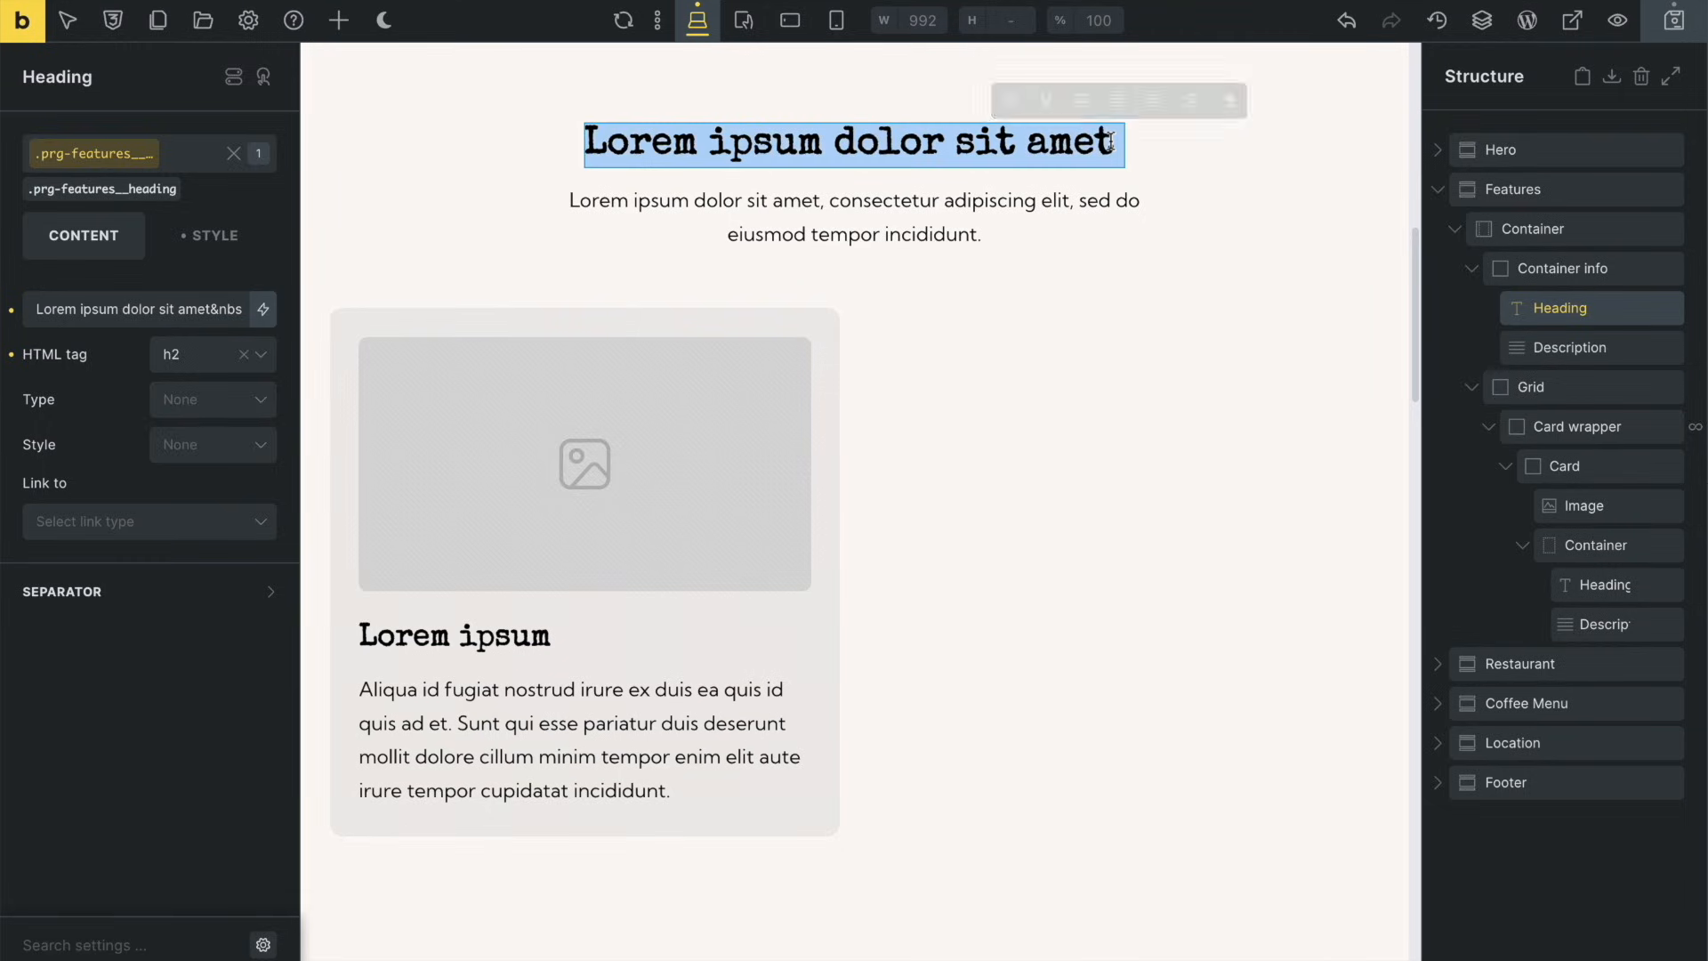
Set the heading to 'Dining at the River's Edge' as h1 and insert a smashburger photo from the Menu folder
text(Dining at the River's Edge)
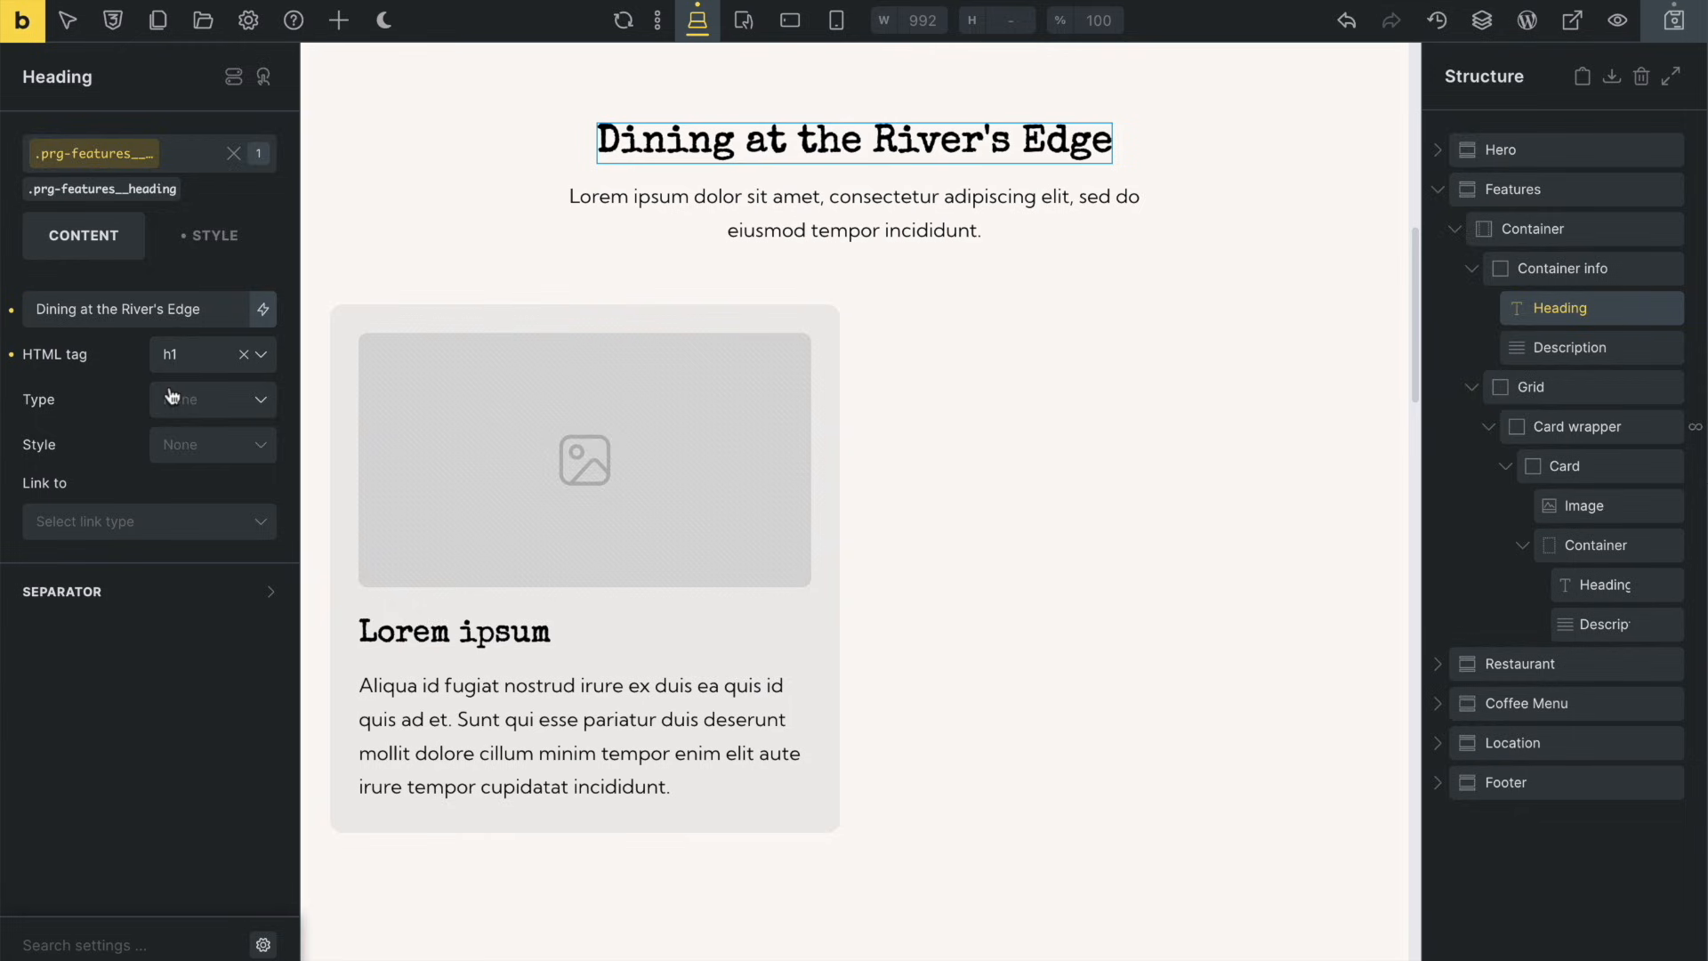
click(214, 235)
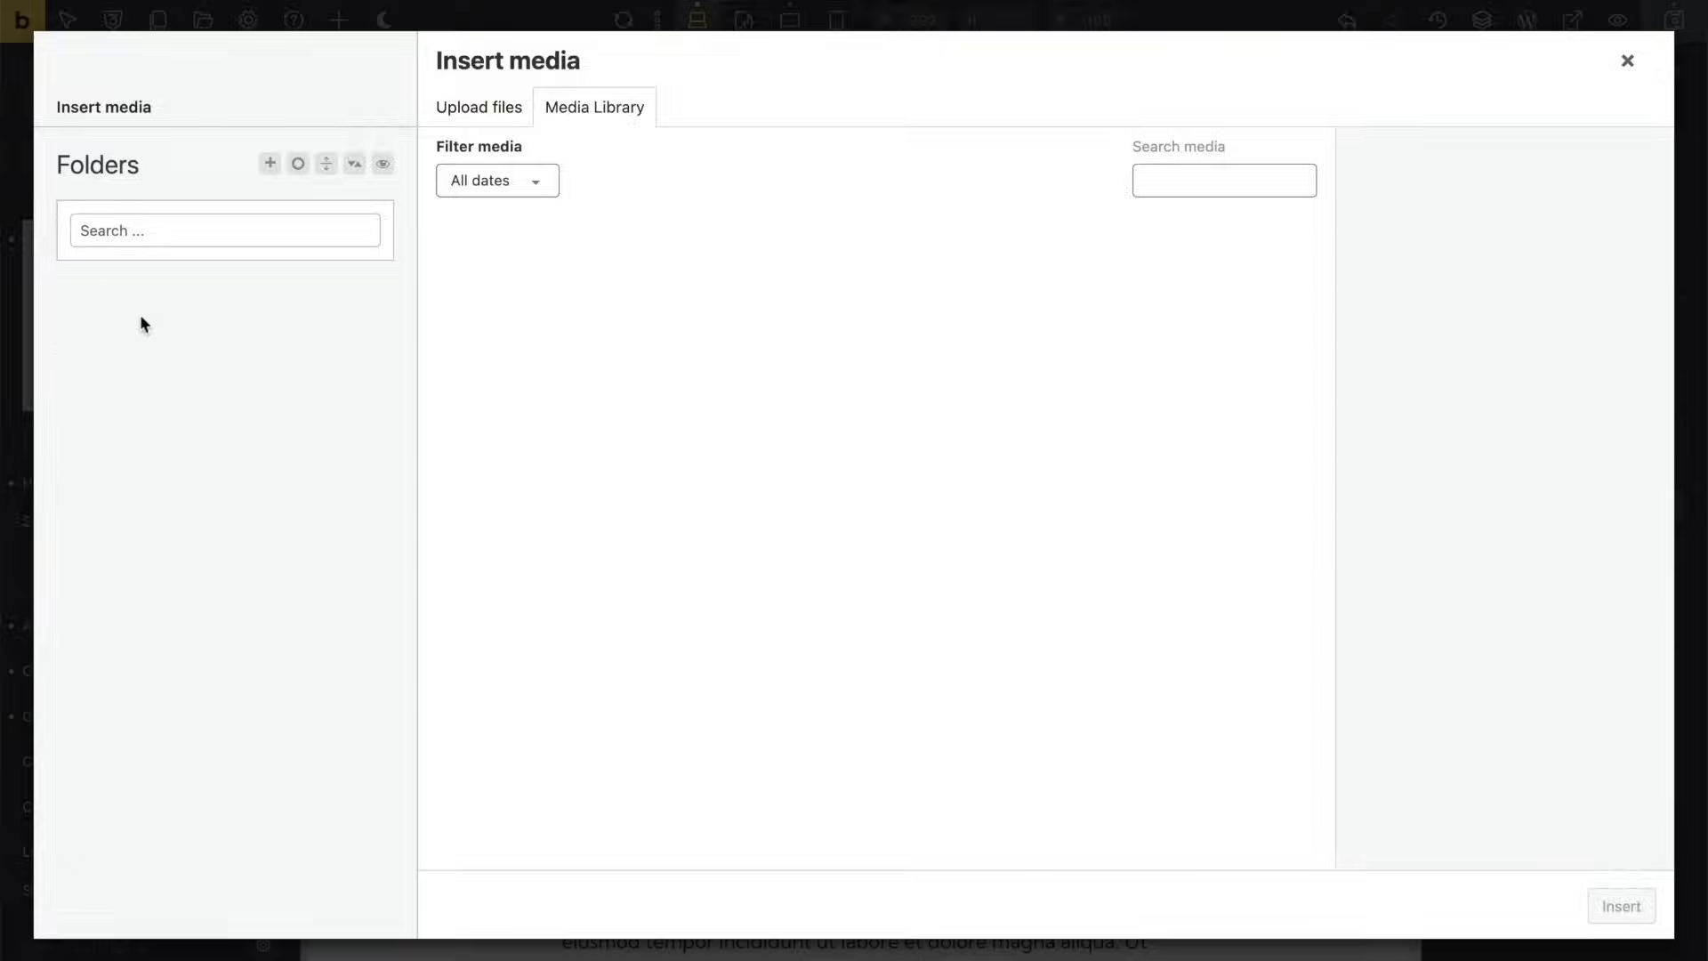
click(1629, 61)
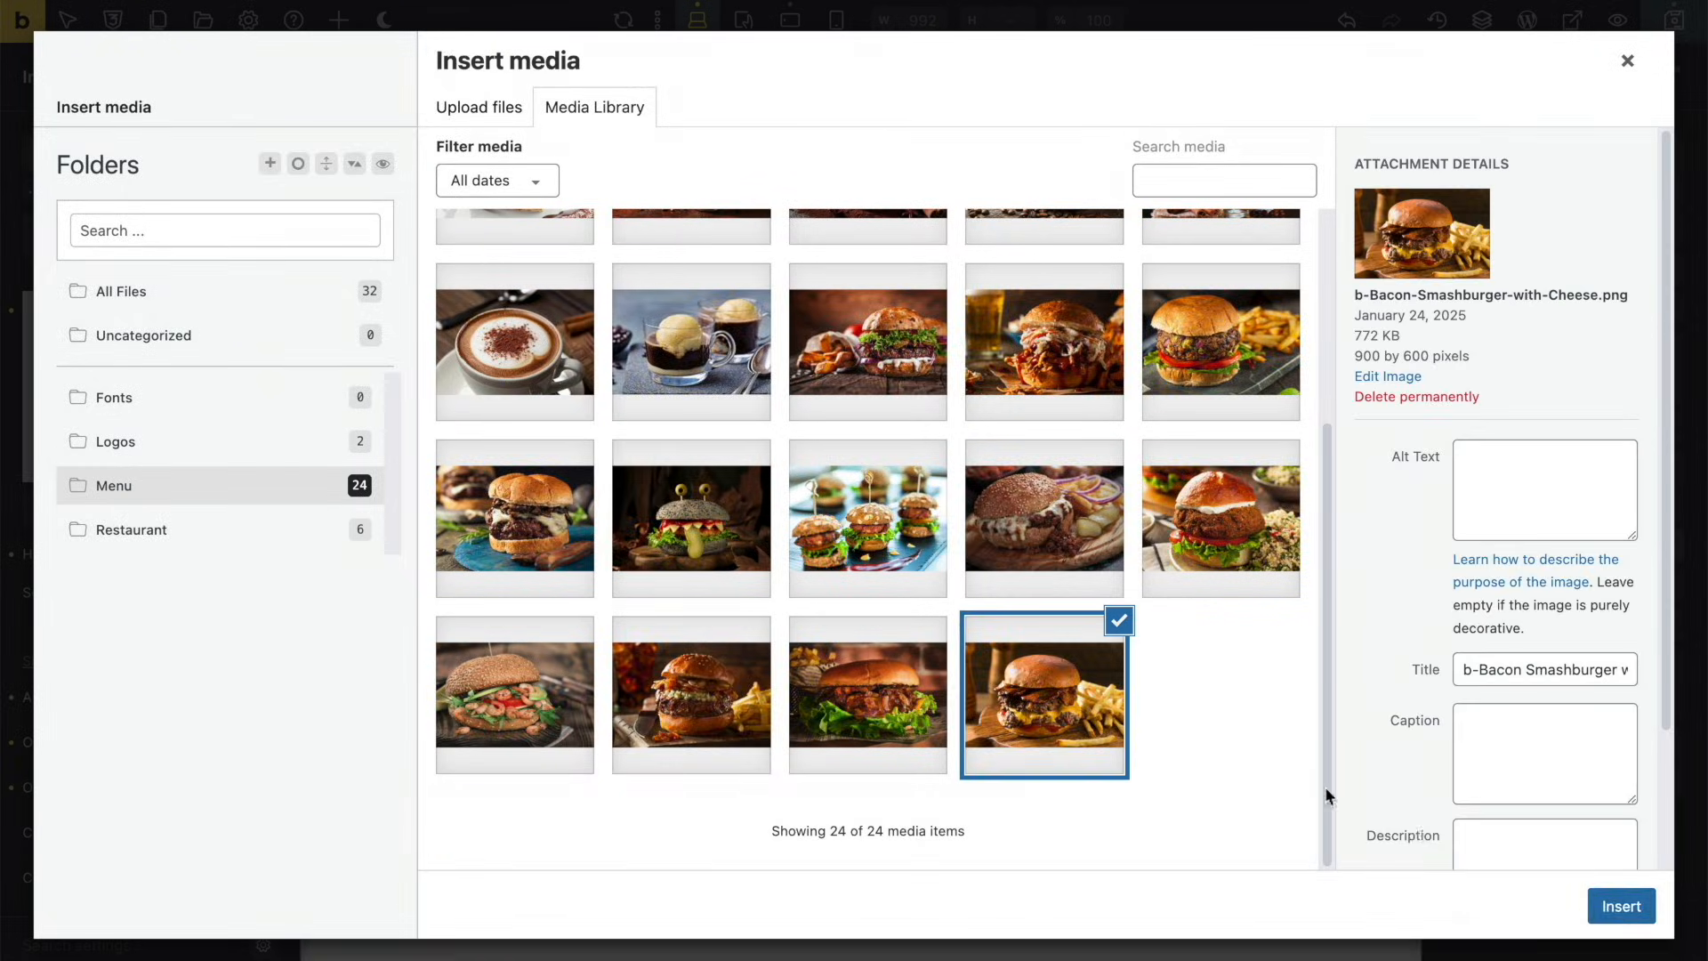
click(1622, 906)
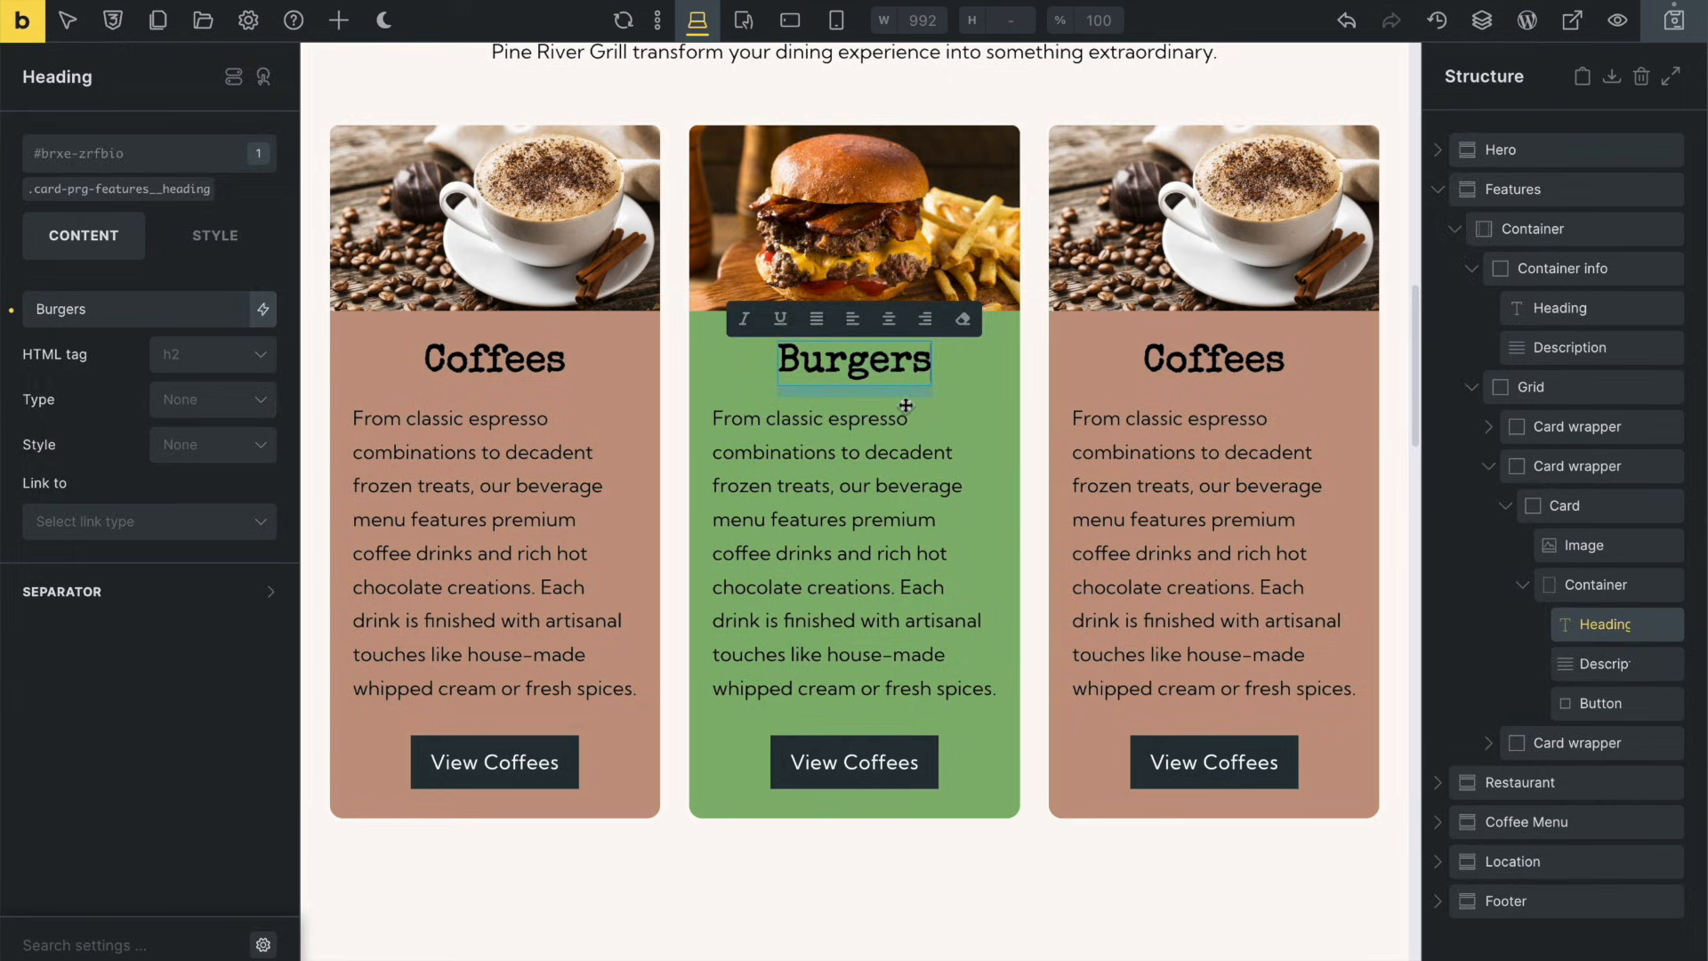
Edit the Burgers card description and the third card's text to become Desserts
click(855, 761)
text(Desserts)
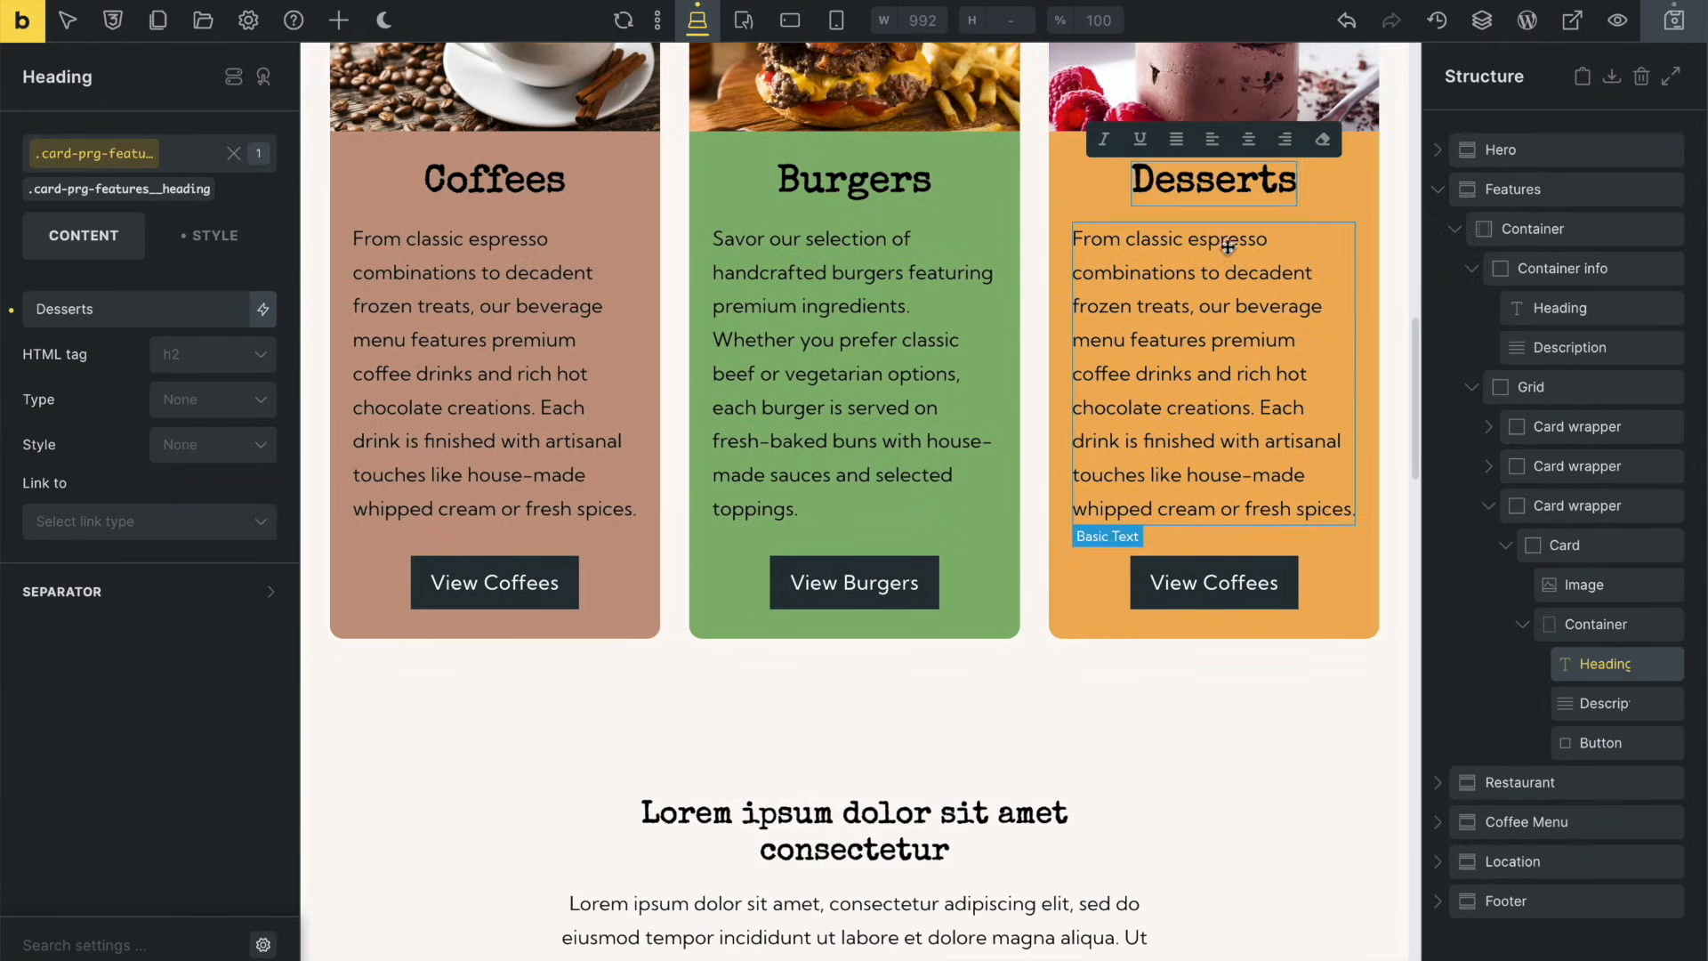
click(1213, 582)
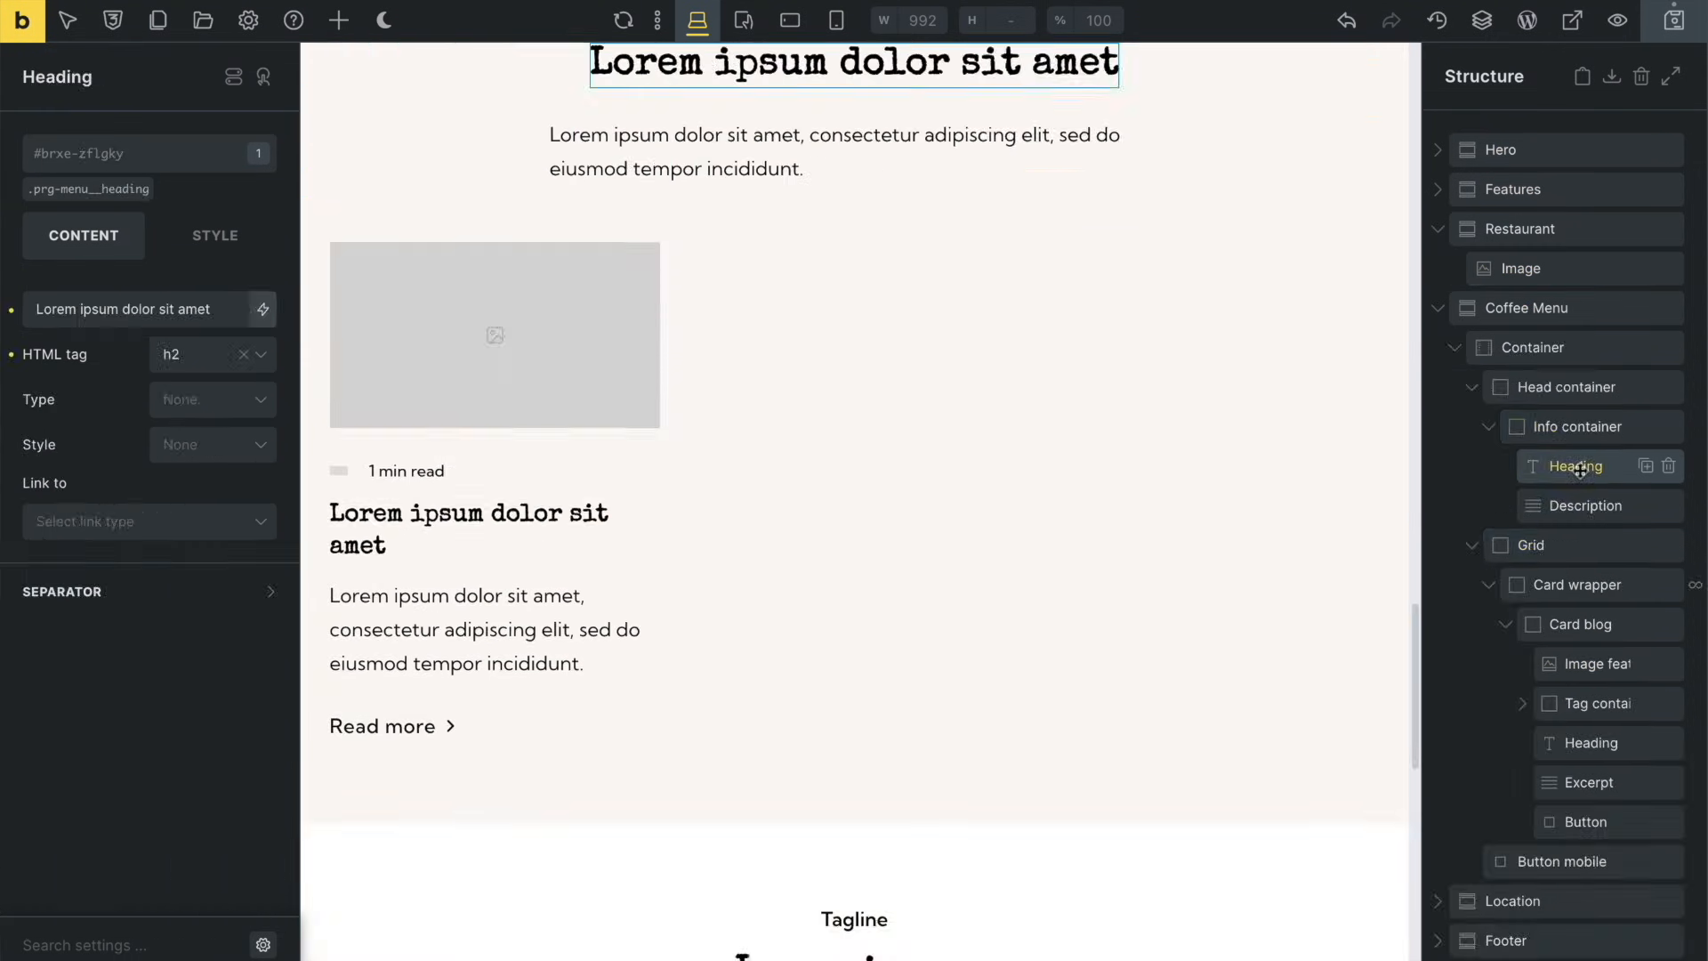
Retitle the menu heading Coffees & Hot Chocolate and name the first two menu cards' dishes
click(1586, 506)
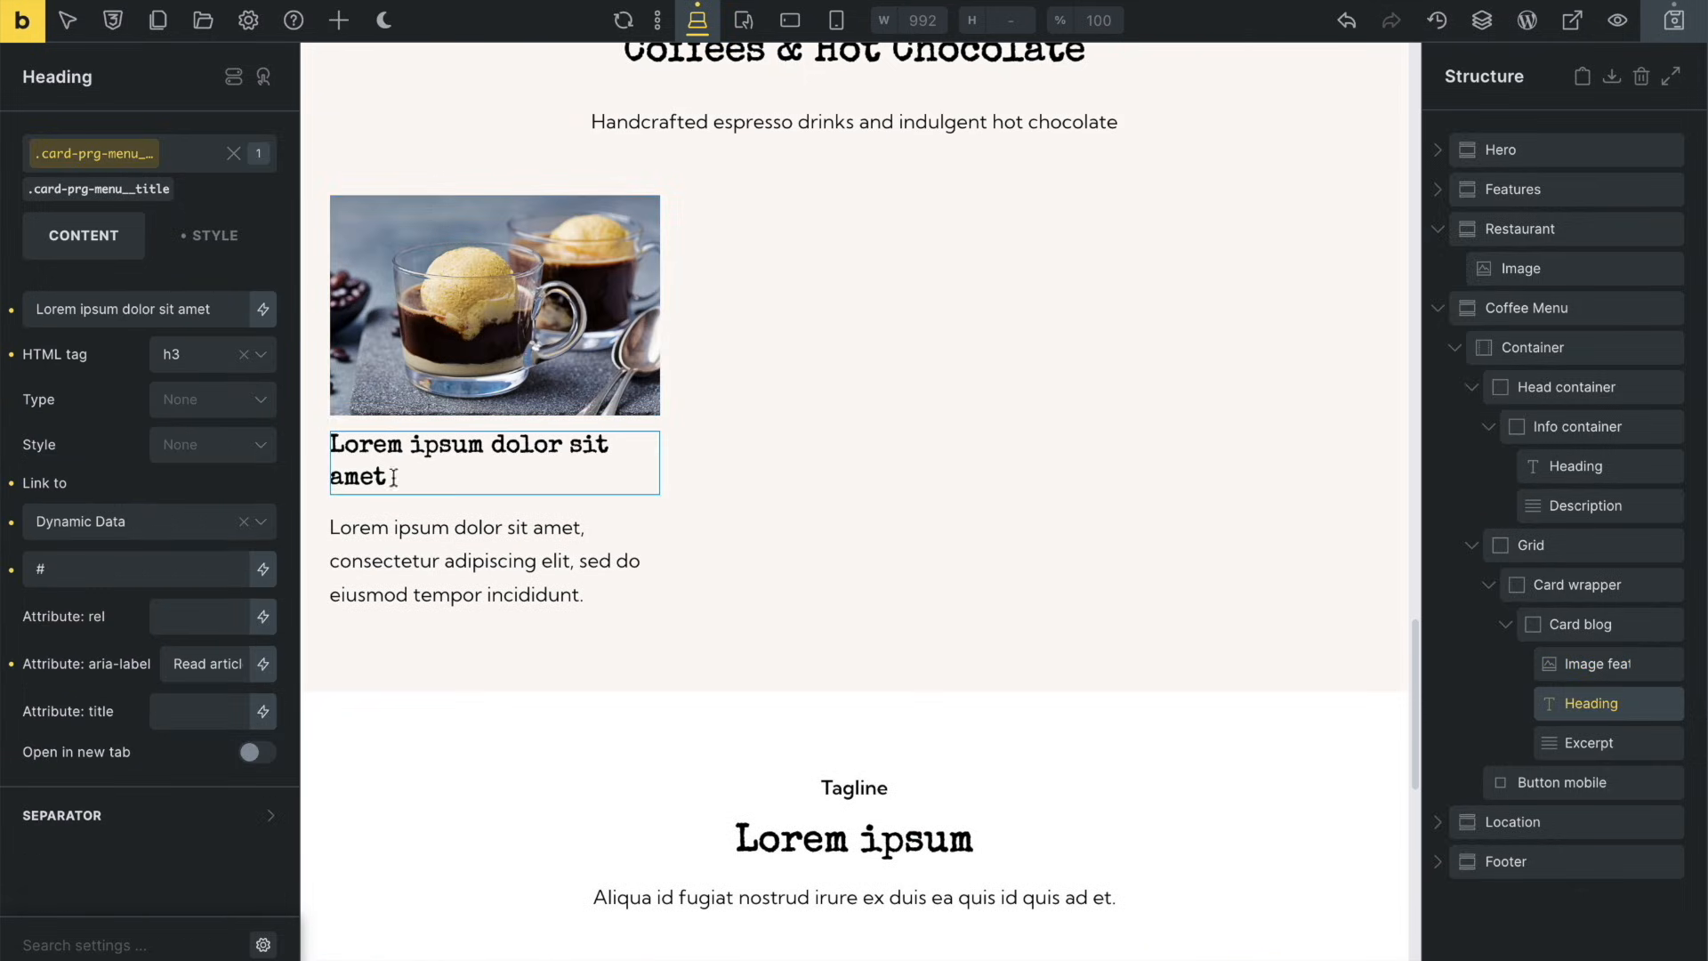
click(1584, 744)
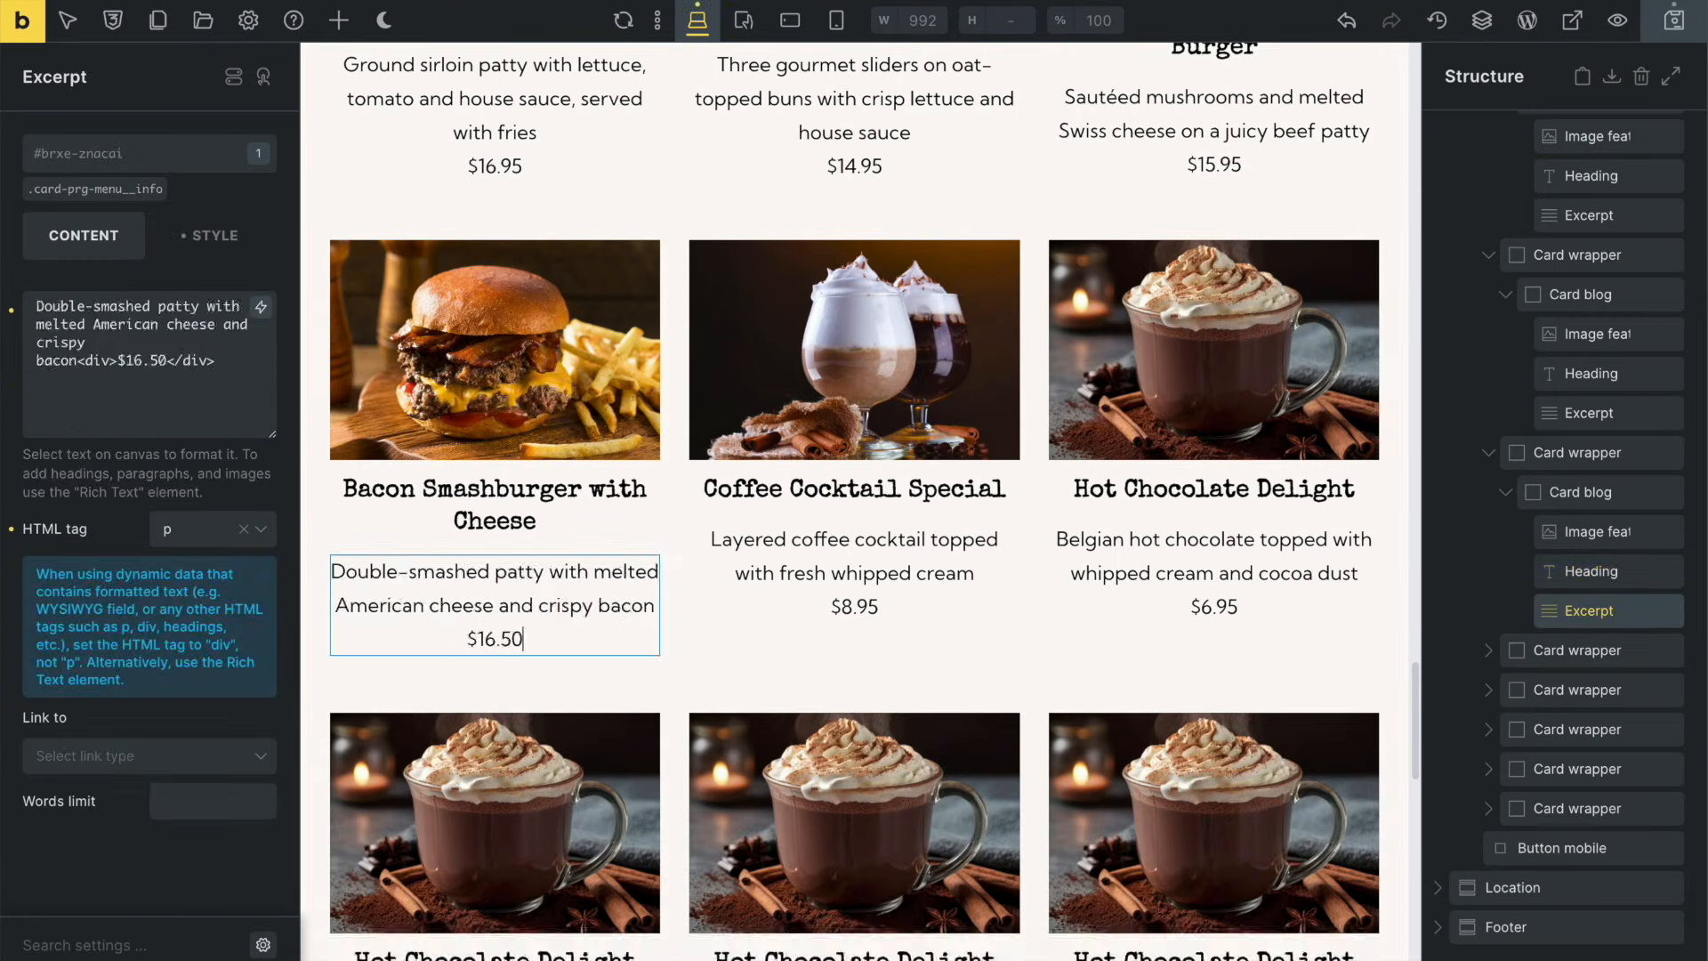
click(1214, 488)
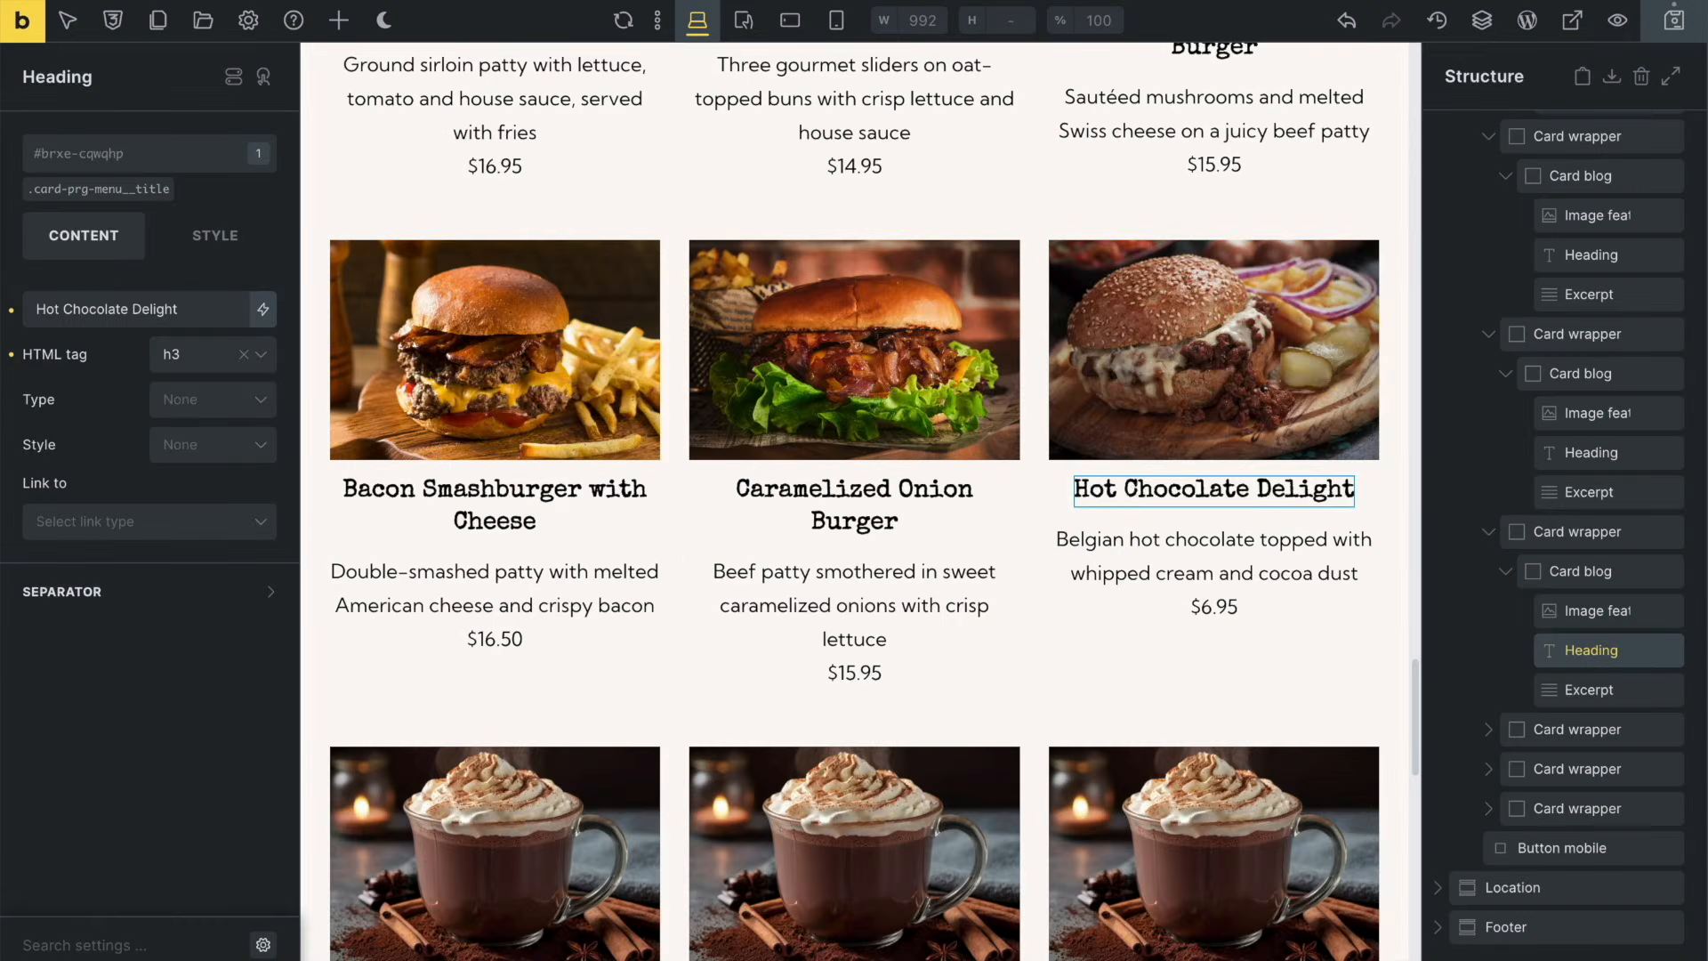